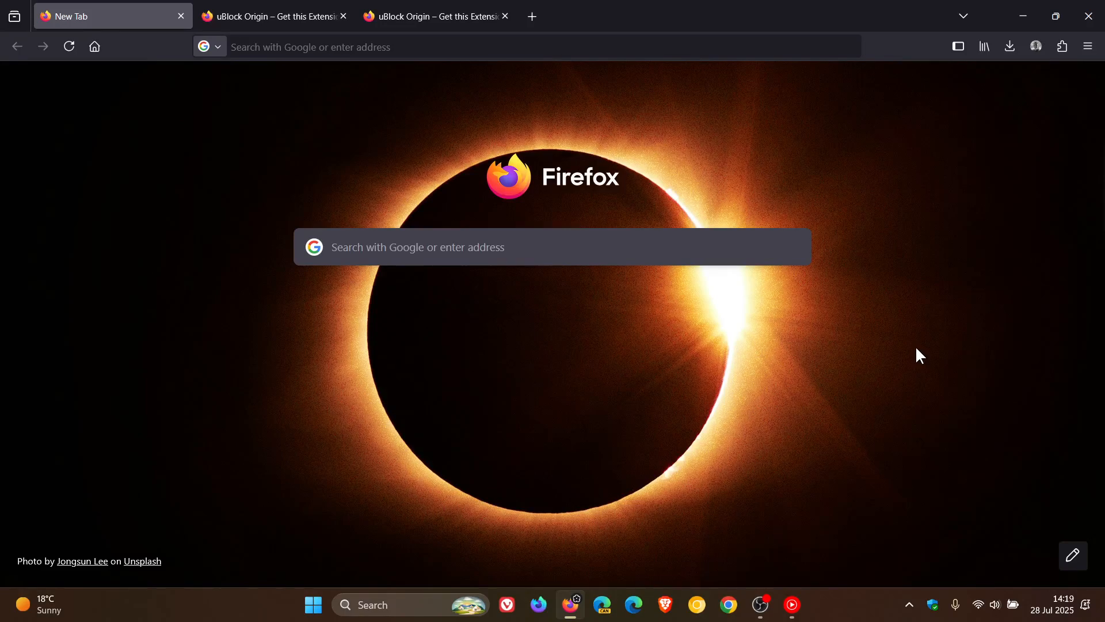
{"action": "mouse_move", "coordinate": [901, 353]}
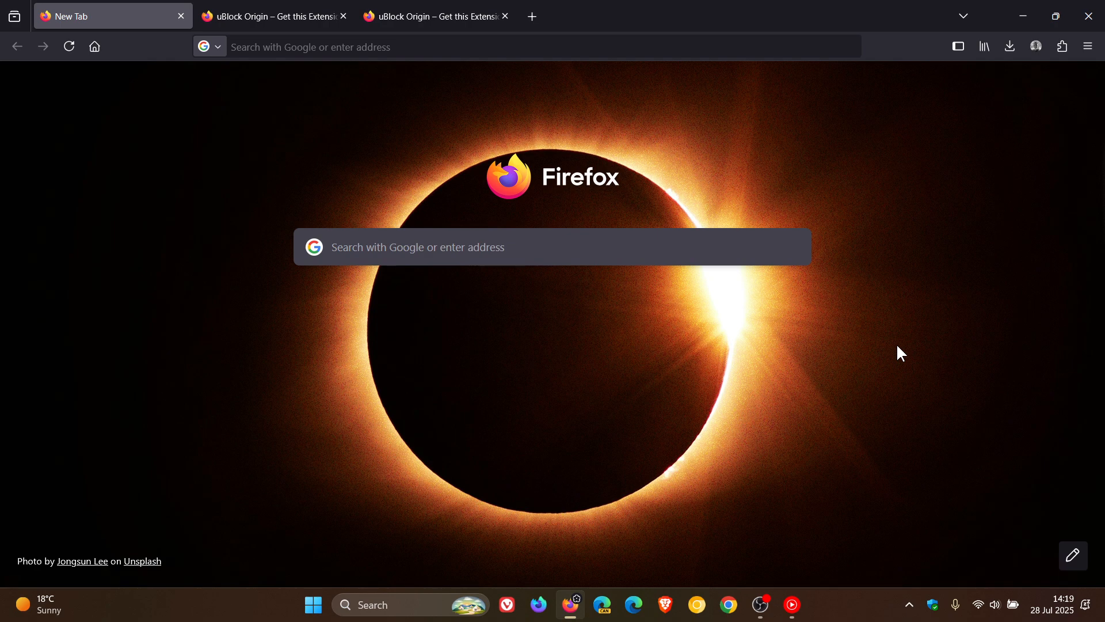
Switch to the archived July 2025 uBlock Origin capture and scroll through its sections to the release notes
{"action": "left_click", "coordinate": [278, 16]}
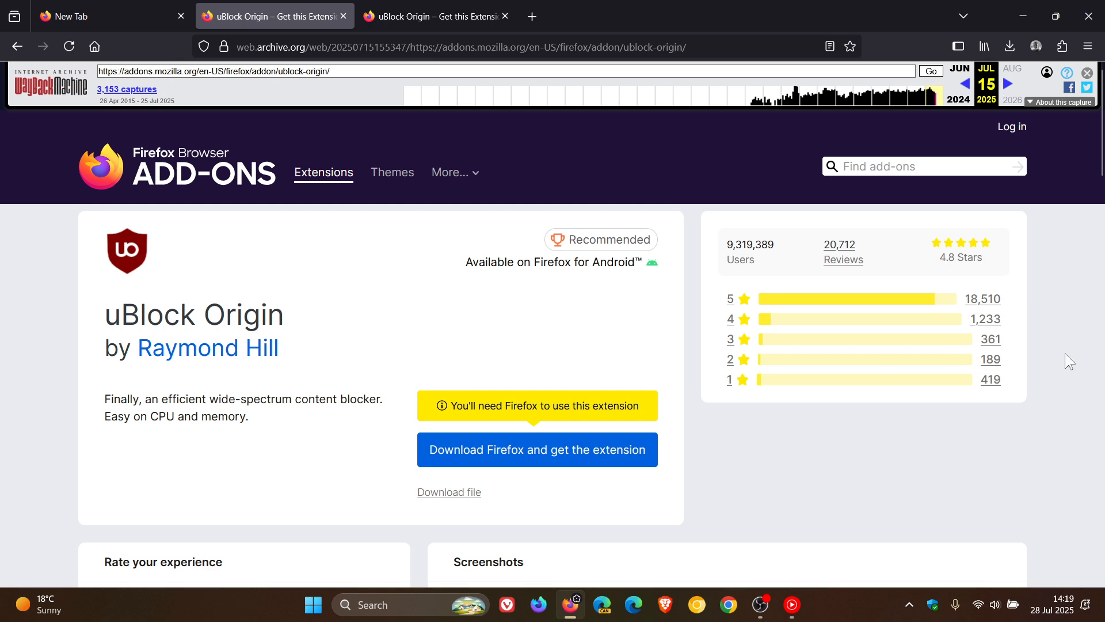
{"action": "scroll", "scroll_direction": "down", "scroll_amount": 3}
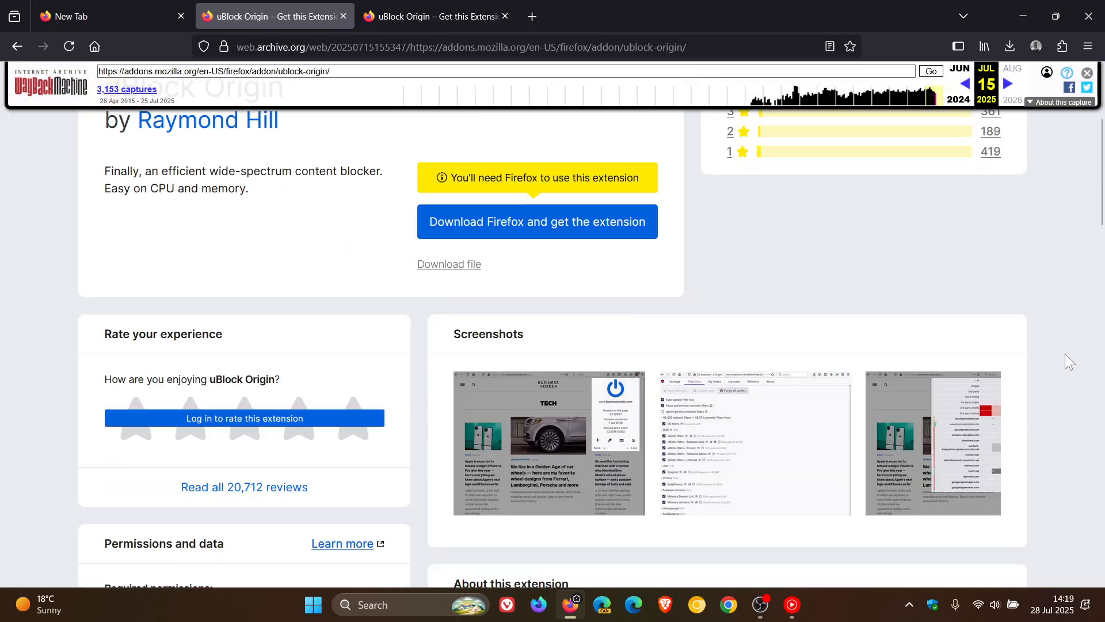
{"action": "scroll", "scroll_direction": "down", "scroll_amount": 3}
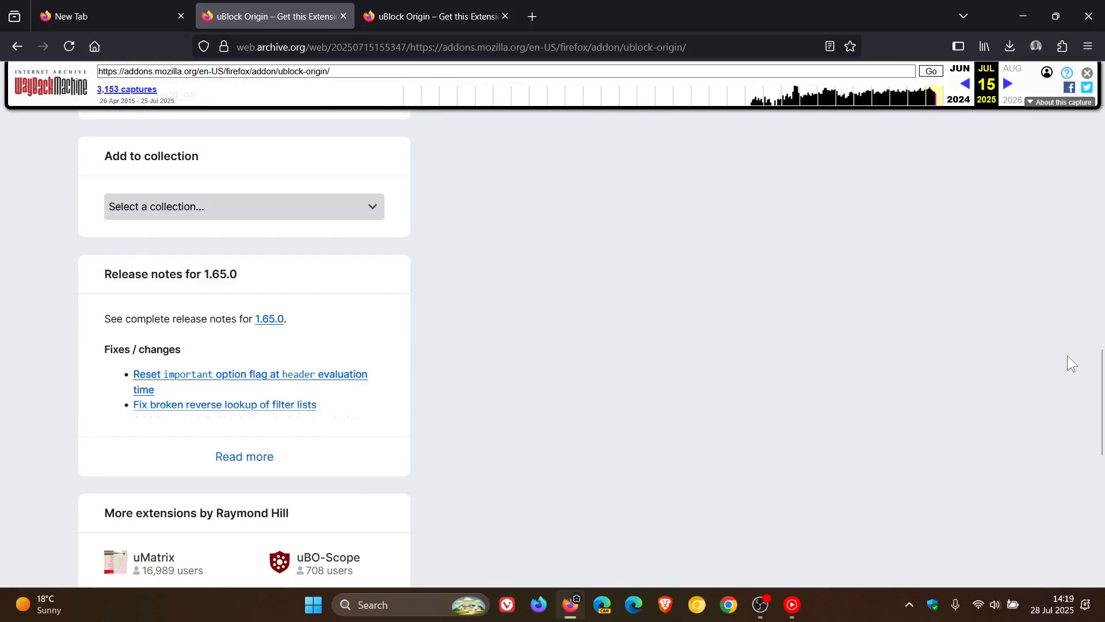
{"action": "scroll", "scroll_direction": "up", "scroll_amount": 3}
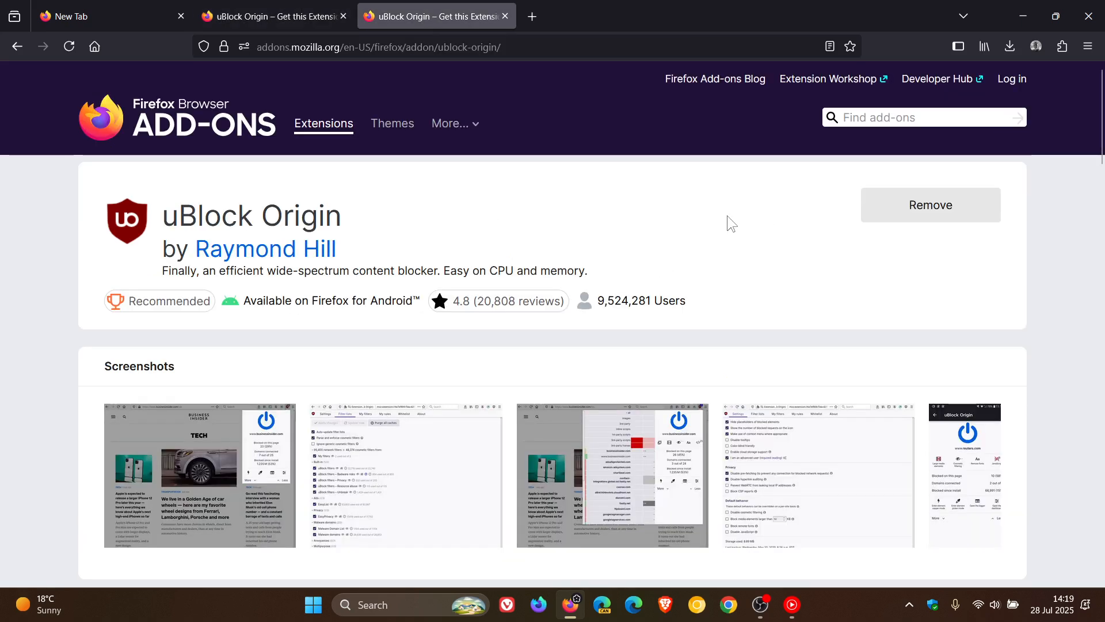
{"action": "mouse_move", "coordinate": [1075, 274]}
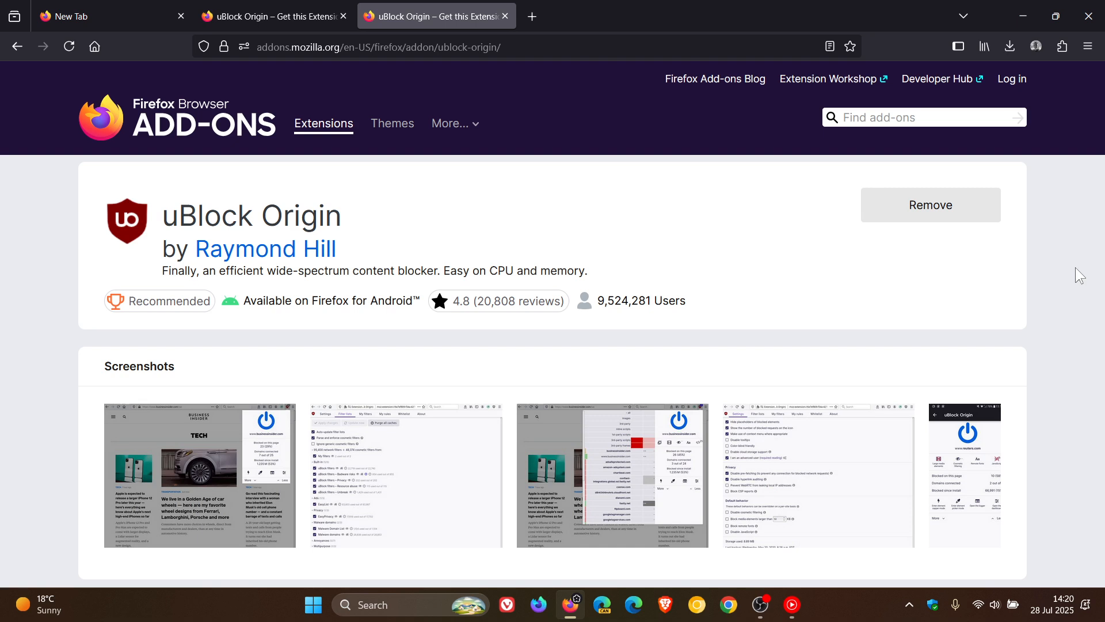
{"action": "mouse_move", "coordinate": [340, 194]}
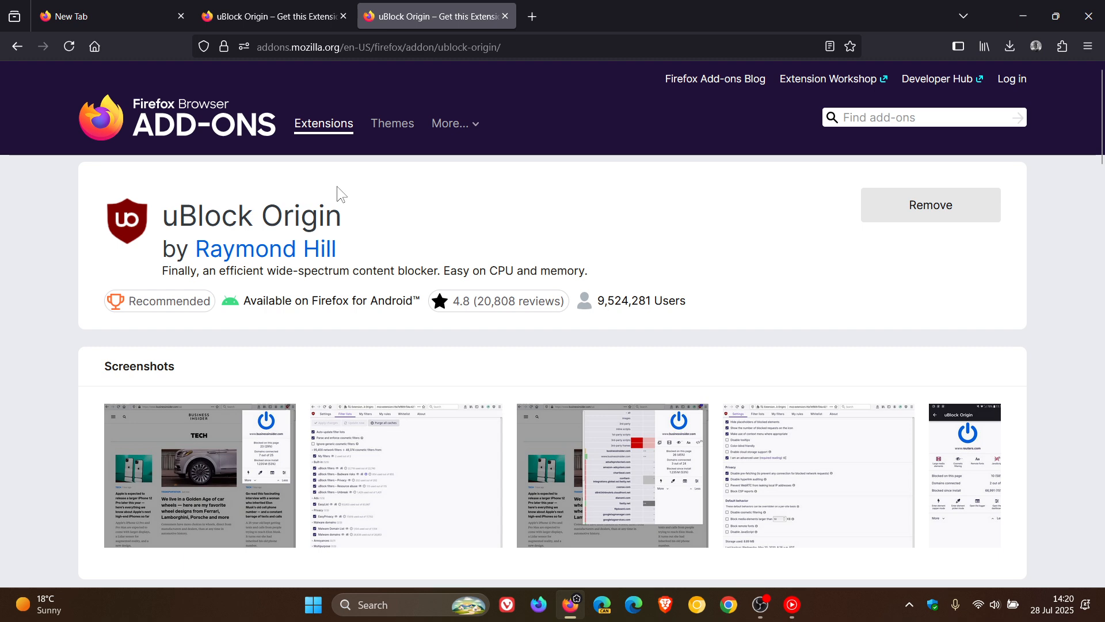
{"action": "mouse_move", "coordinate": [428, 212]}
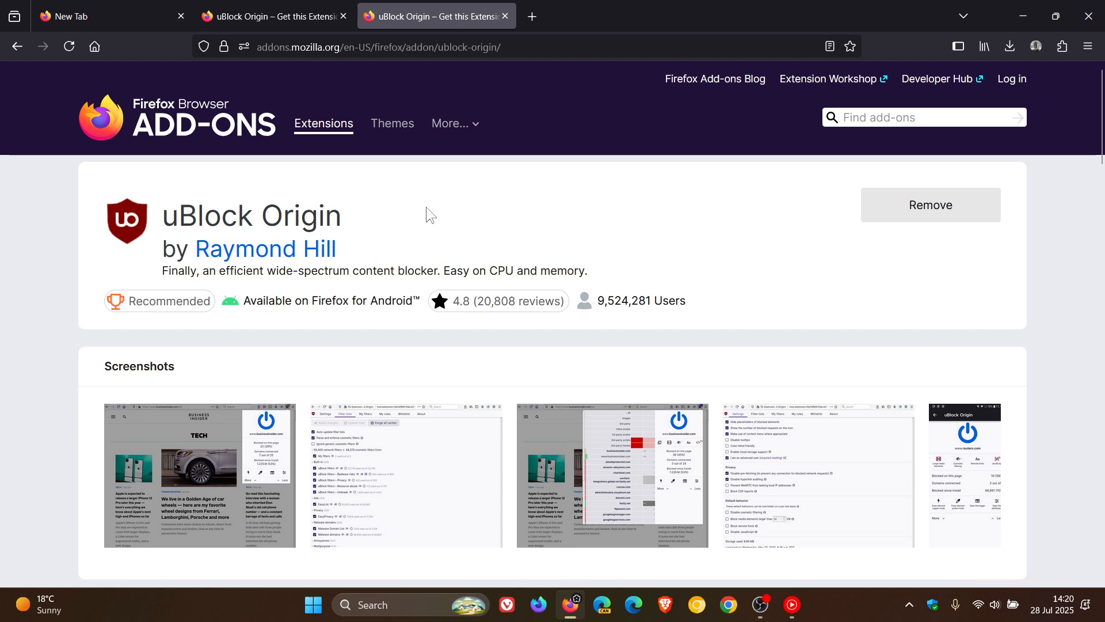
{"action": "mouse_move", "coordinate": [205, 328]}
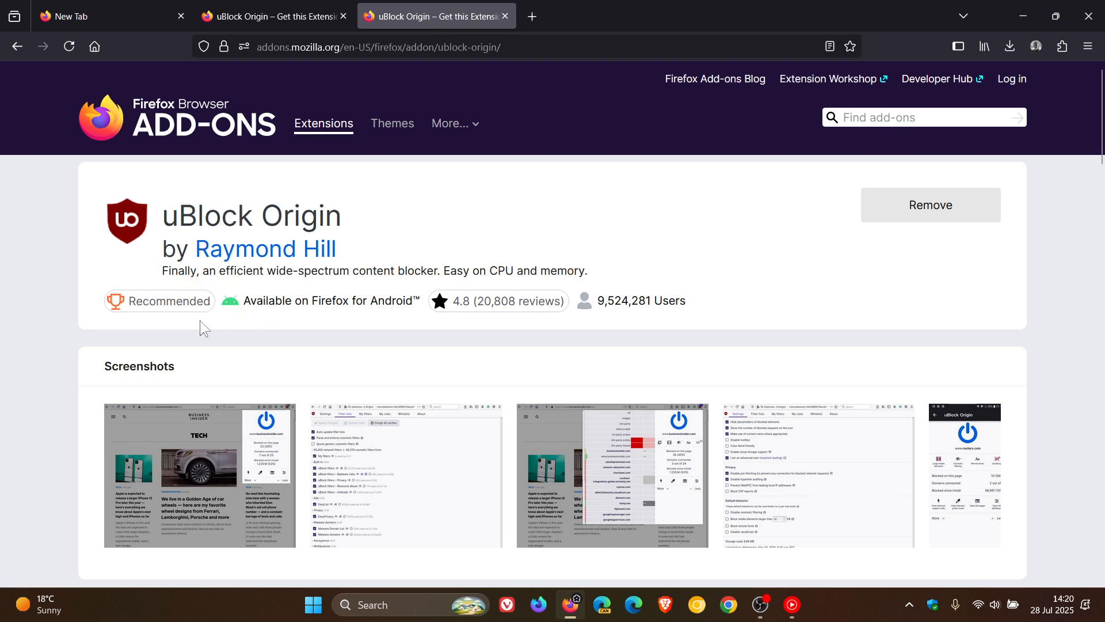
{"action": "mouse_move", "coordinate": [311, 329]}
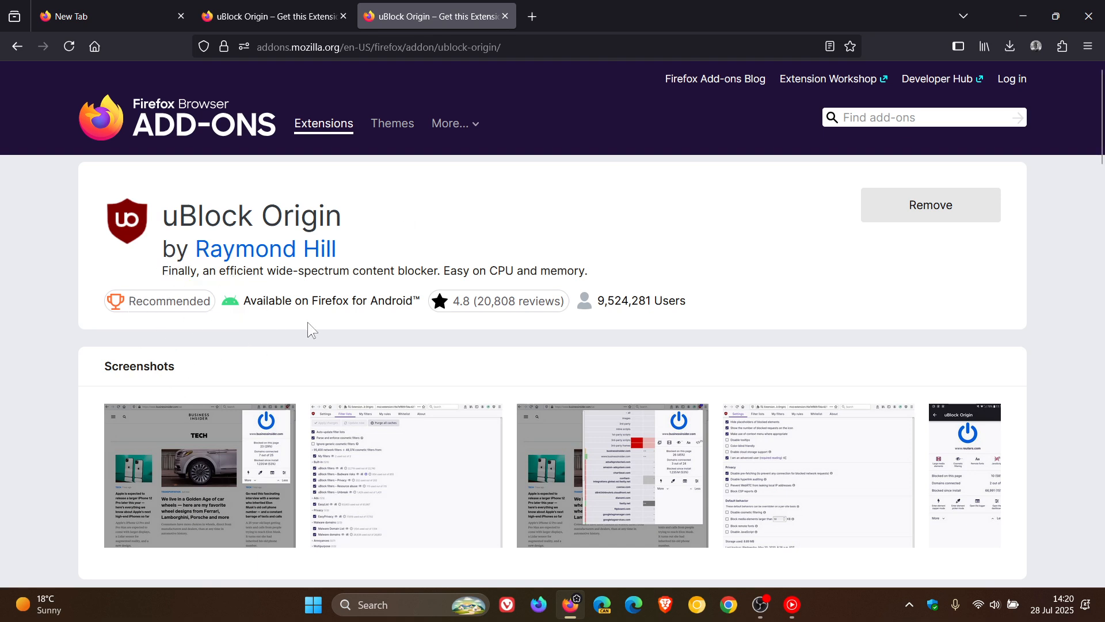
{"action": "mouse_move", "coordinate": [437, 331]}
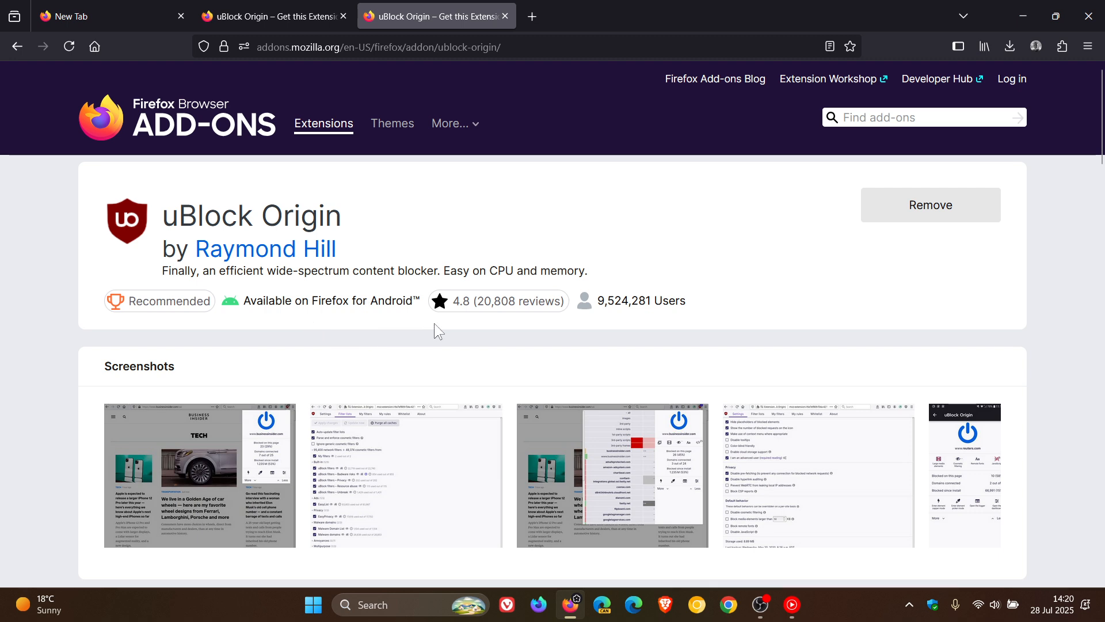
{"action": "mouse_move", "coordinate": [359, 323]}
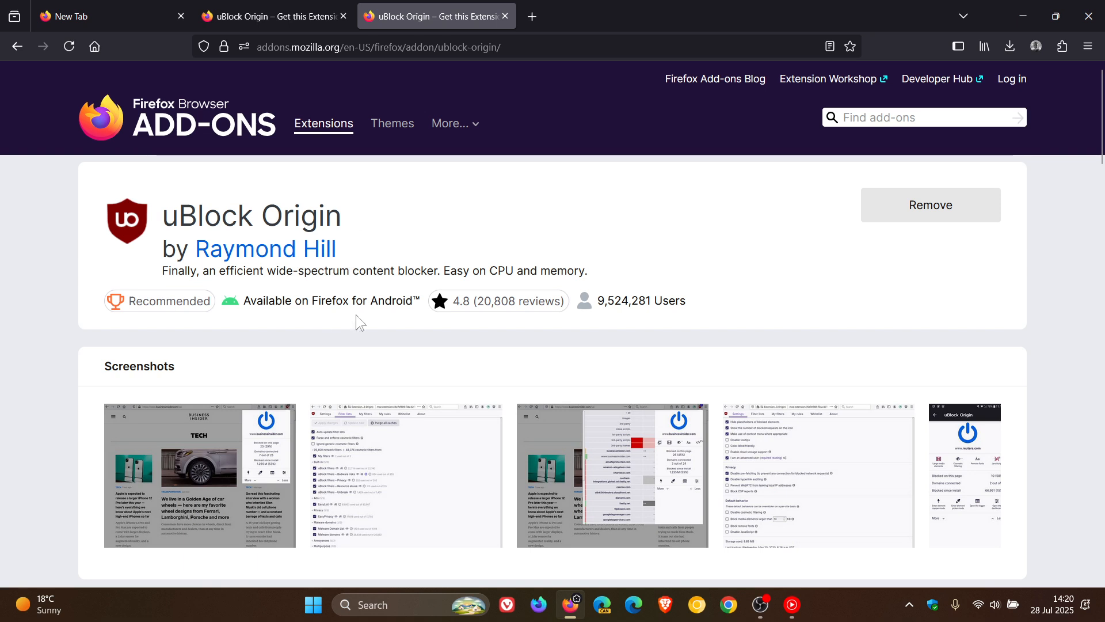
{"action": "mouse_move", "coordinate": [325, 295]}
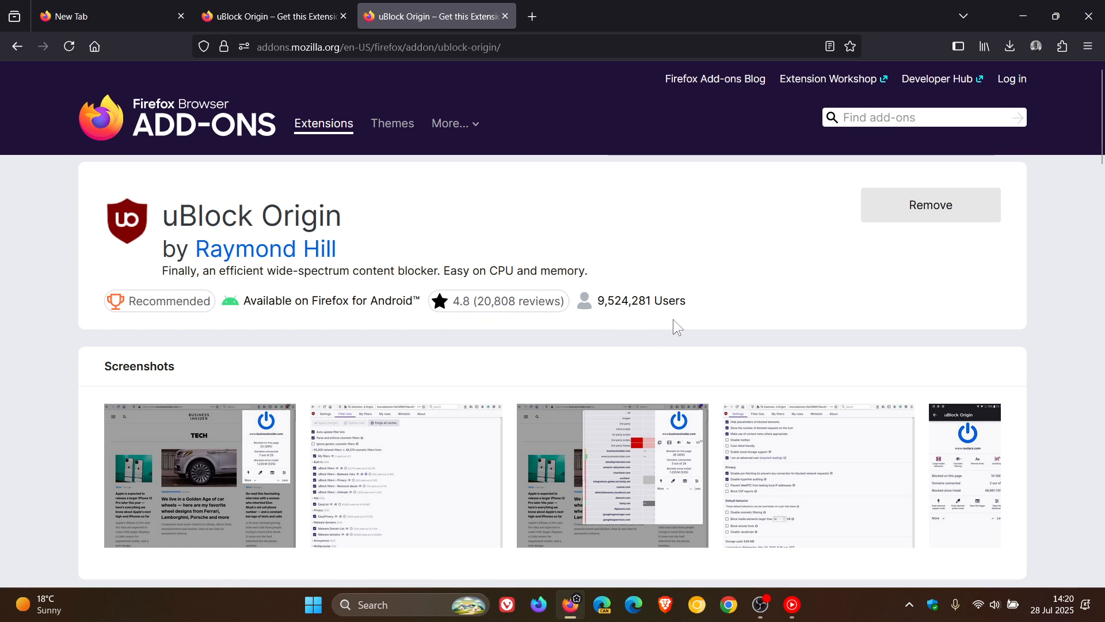
{"action": "mouse_move", "coordinate": [357, 389]}
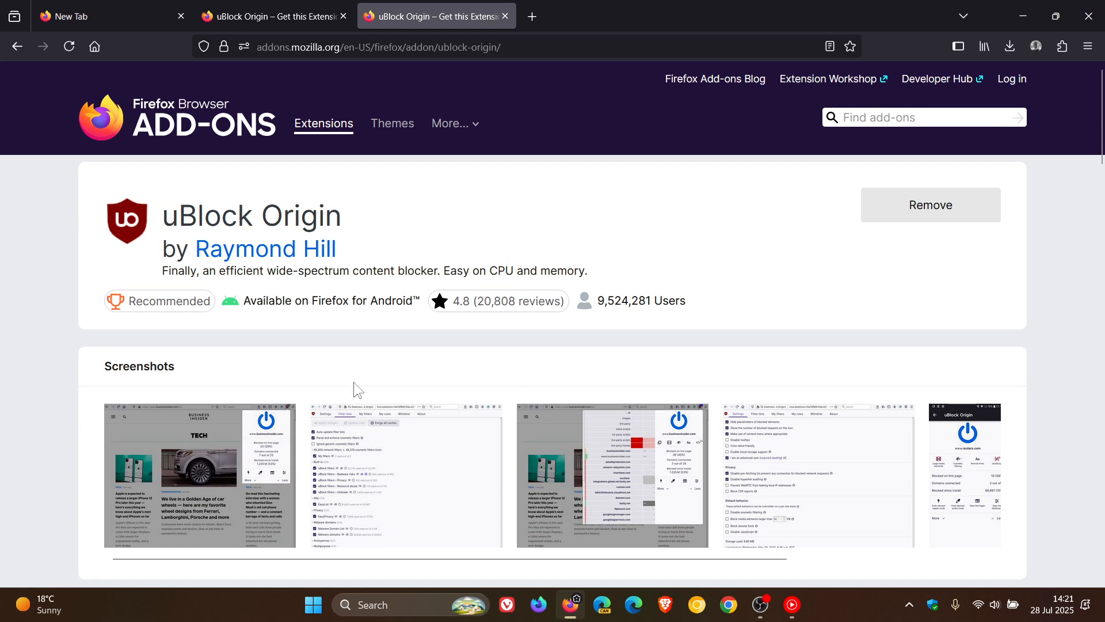
{"action": "mouse_move", "coordinate": [385, 381]}
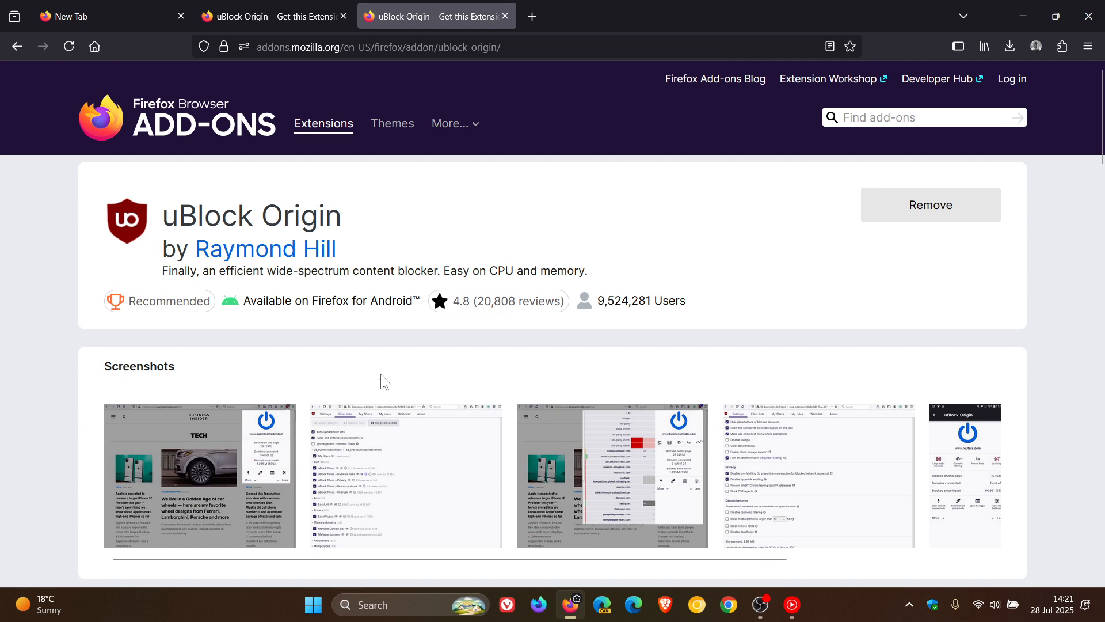
Scroll the live uBlock Origin listing slightly to bring the start of its description into view
{"action": "scroll", "scroll_direction": "down", "scroll_amount": 3}
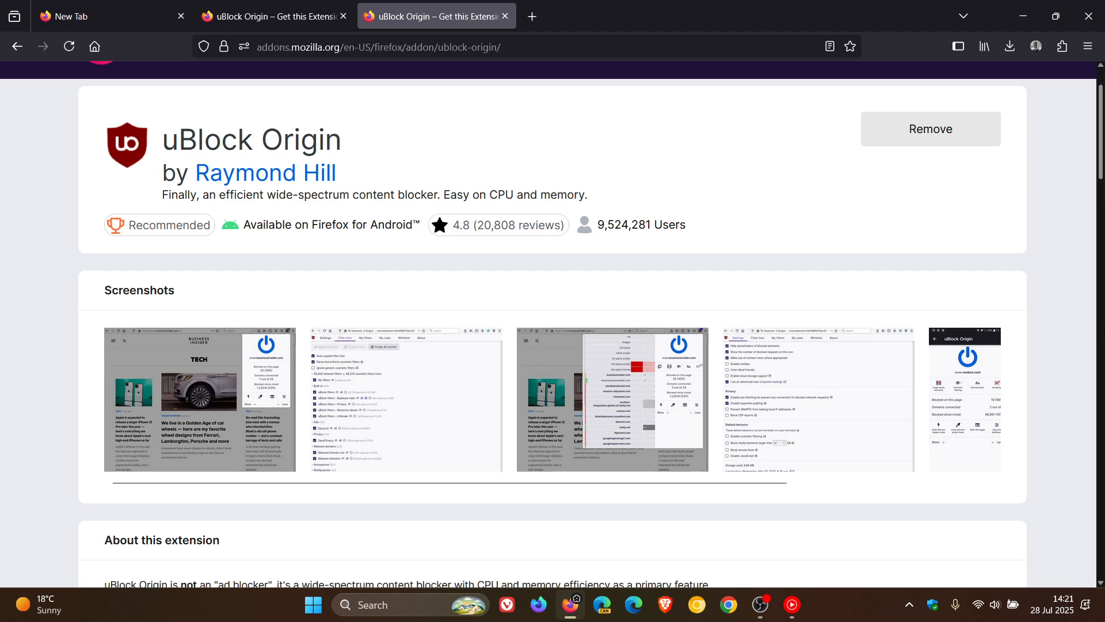
{"action": "scroll", "scroll_direction": "down", "scroll_amount": 3}
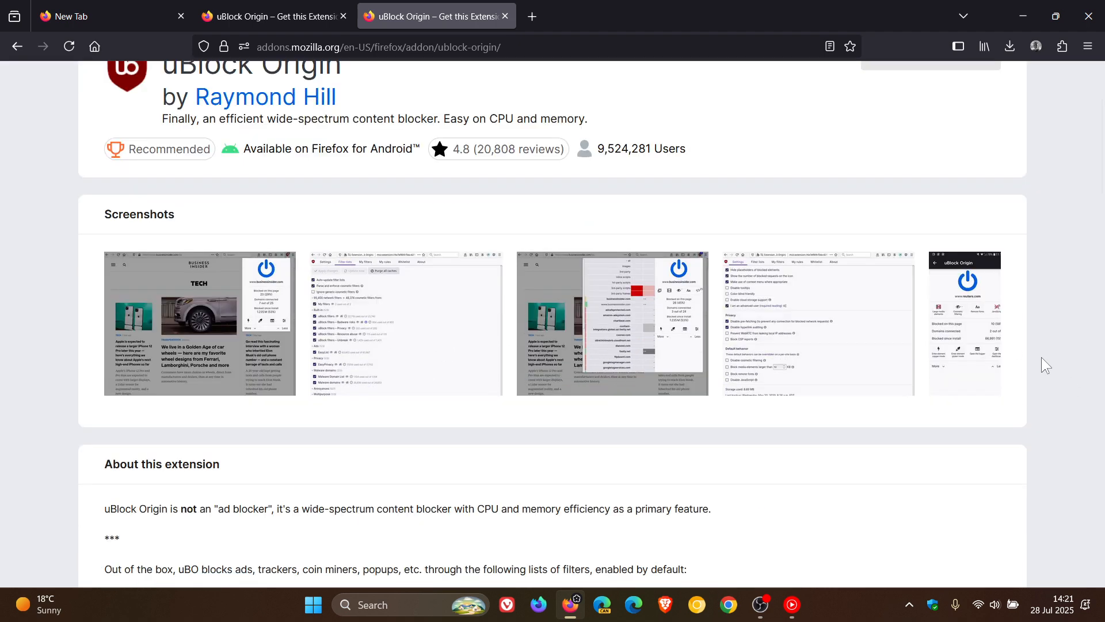
{"action": "scroll", "scroll_direction": "down", "scroll_amount": 3}
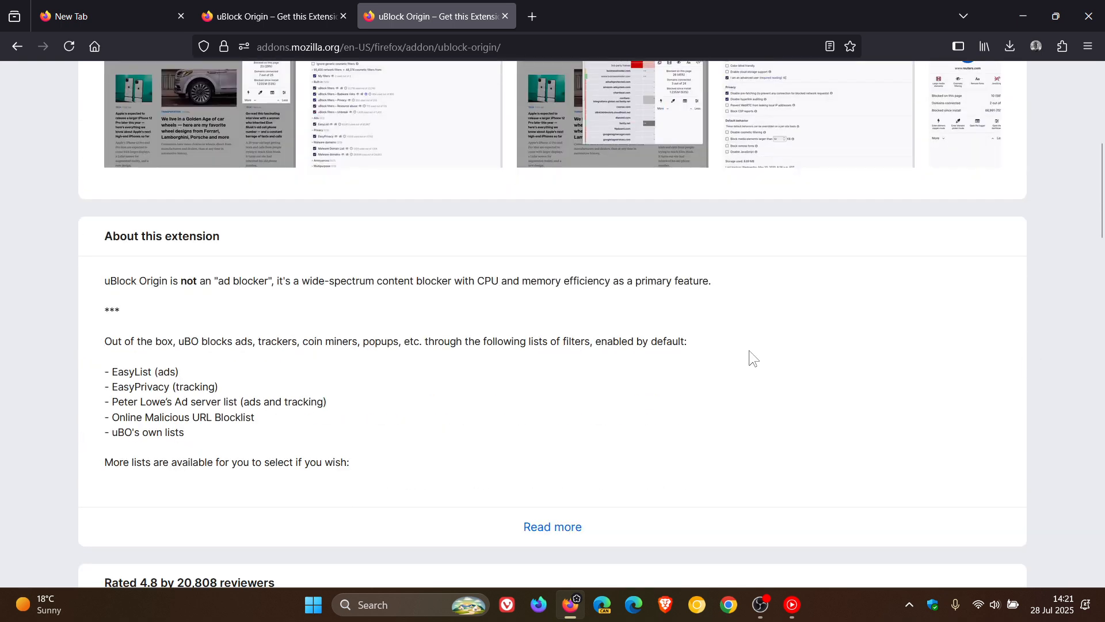
{"action": "mouse_move", "coordinate": [746, 350]}
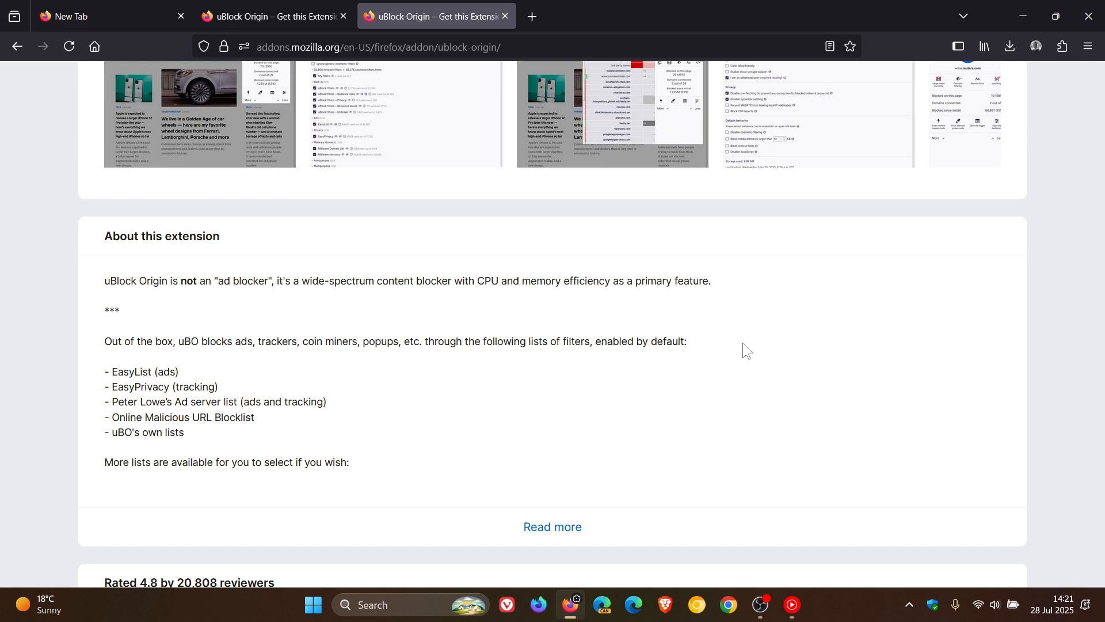
{"action": "left_click", "coordinate": [277, 16]}
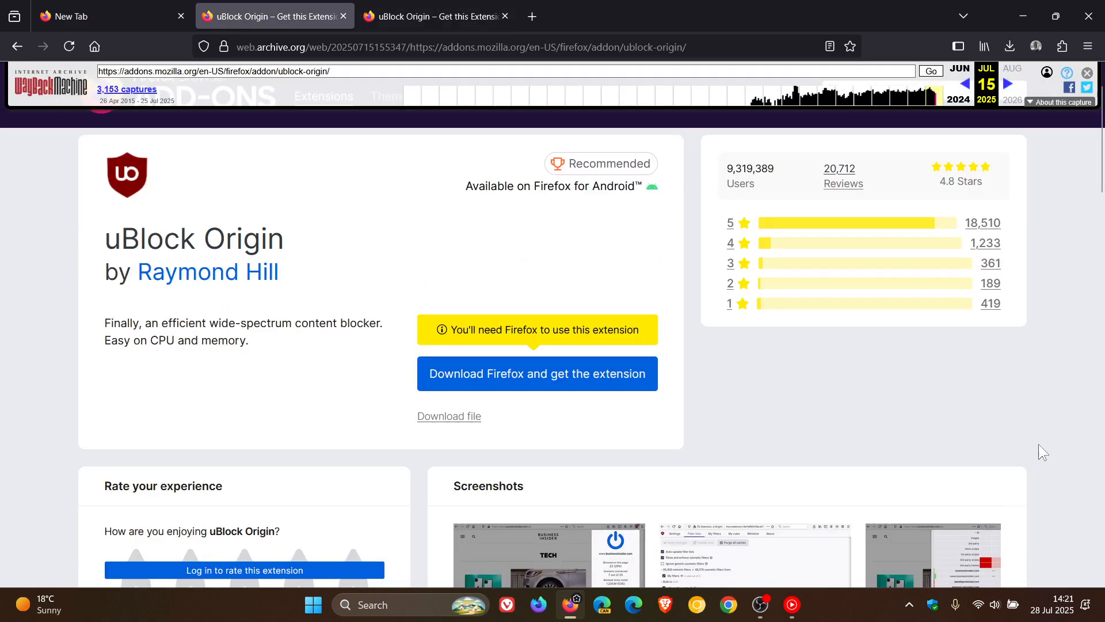
{"action": "scroll", "scroll_direction": "down", "scroll_amount": 3}
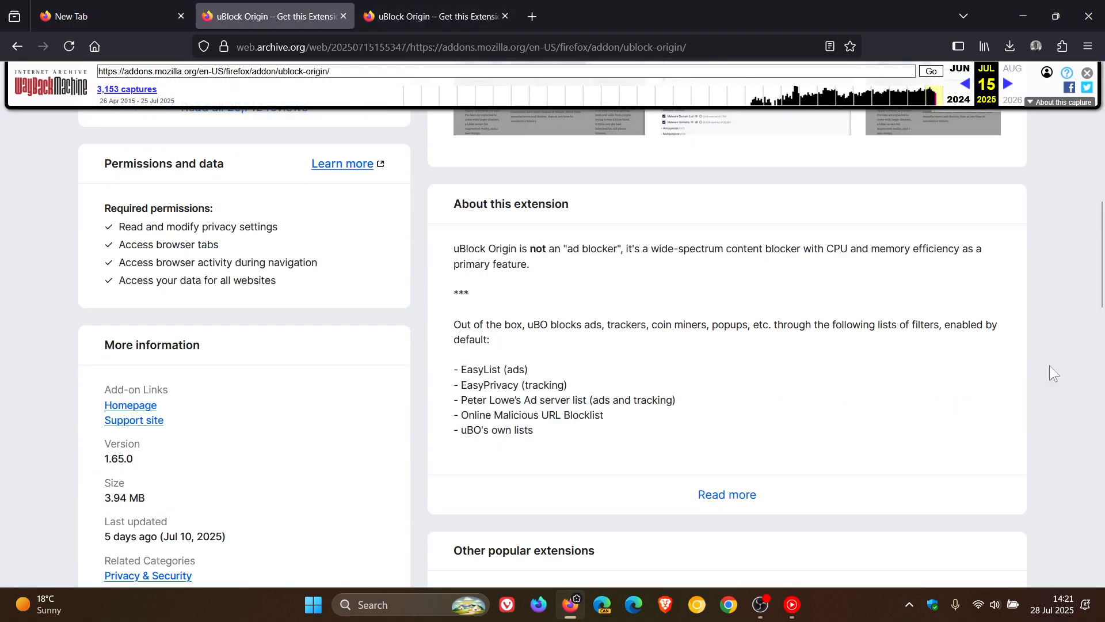
{"action": "left_click", "coordinate": [440, 16]}
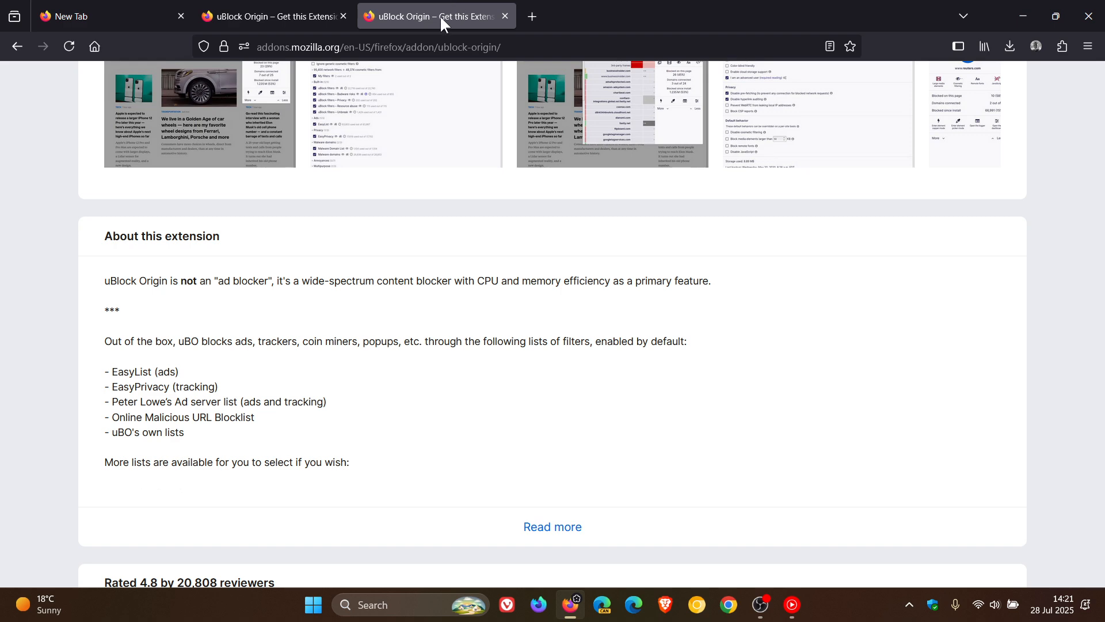
Scroll the live listing to the bottom, past Release notes to More extensions by Raymond Hill
{"action": "scroll", "scroll_direction": "down", "scroll_amount": 3}
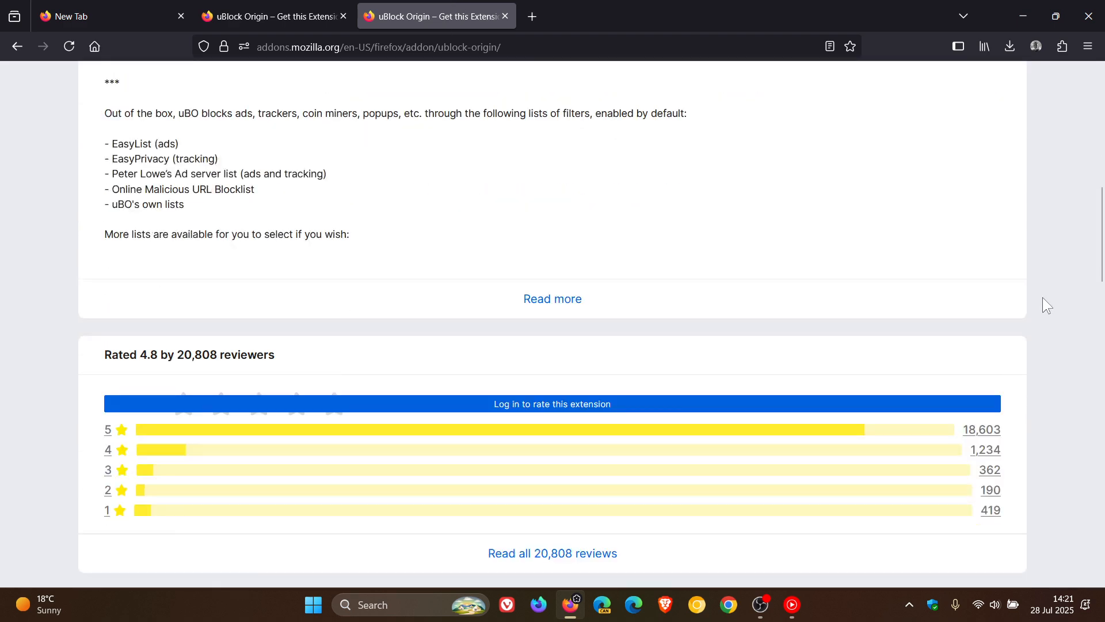
{"action": "mouse_move", "coordinate": [1059, 304]}
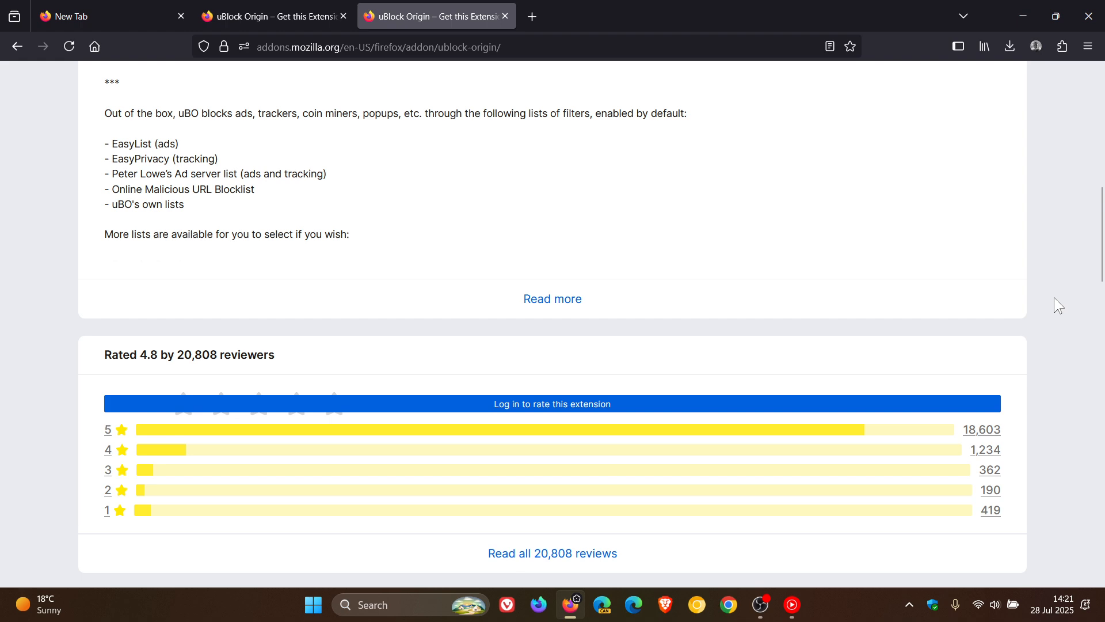
{"action": "scroll", "scroll_direction": "down", "scroll_amount": 3}
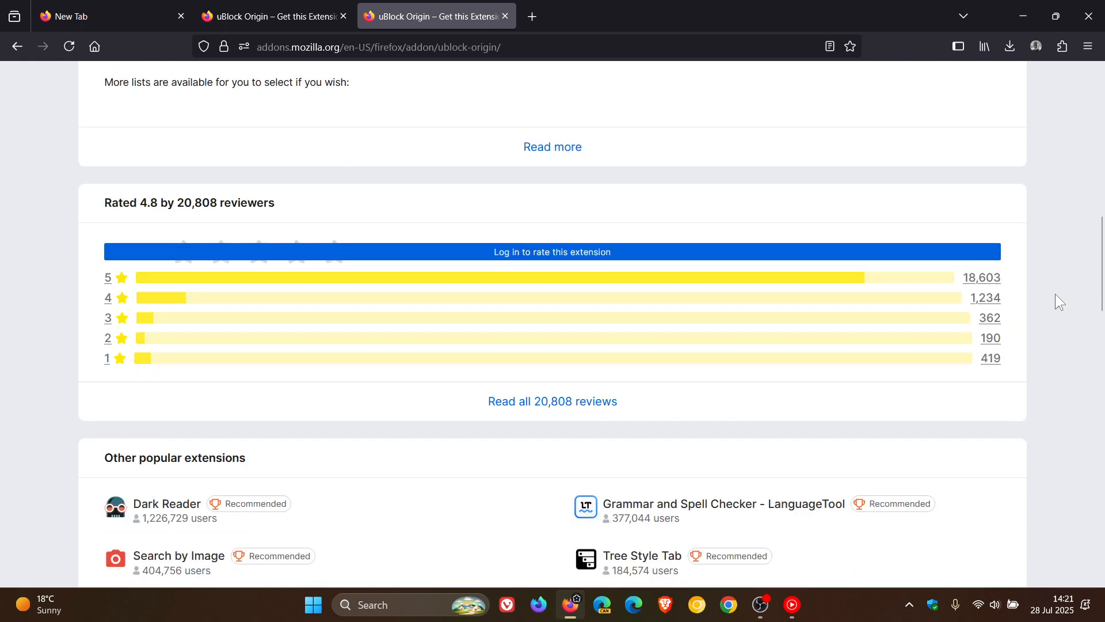
{"action": "scroll", "scroll_direction": "down", "scroll_amount": 3}
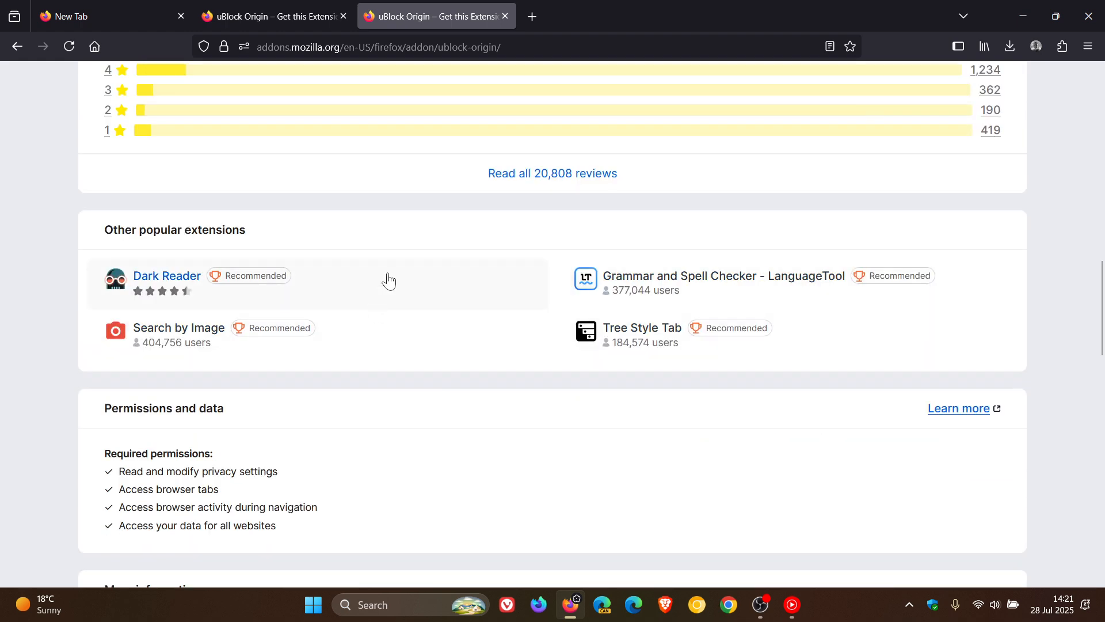
{"action": "mouse_move", "coordinate": [481, 473]}
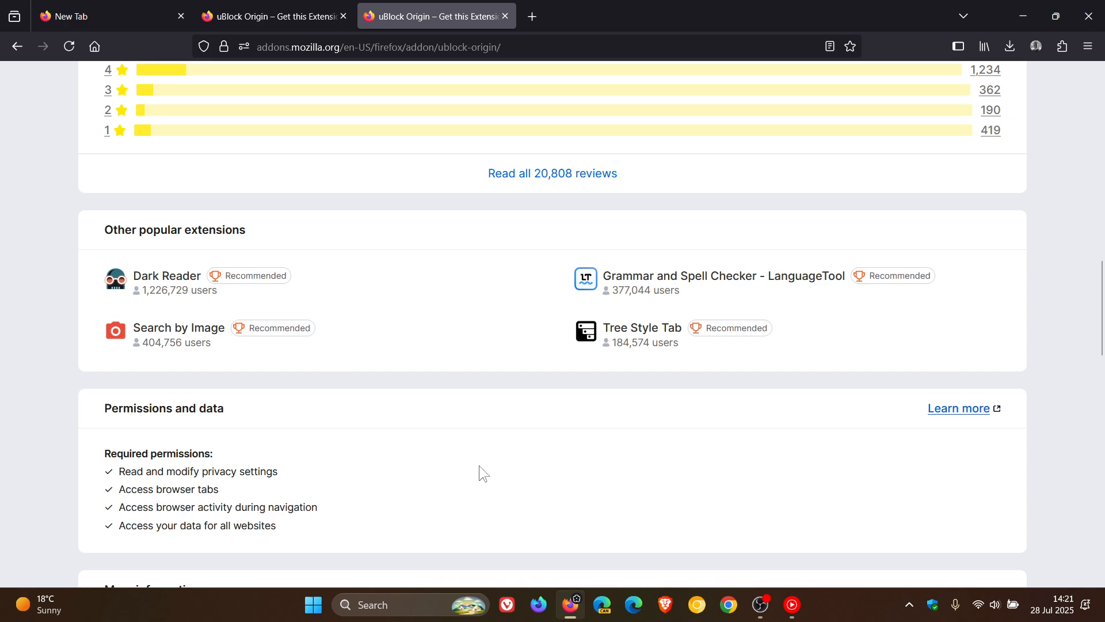
{"action": "scroll", "scroll_direction": "down", "scroll_amount": 3}
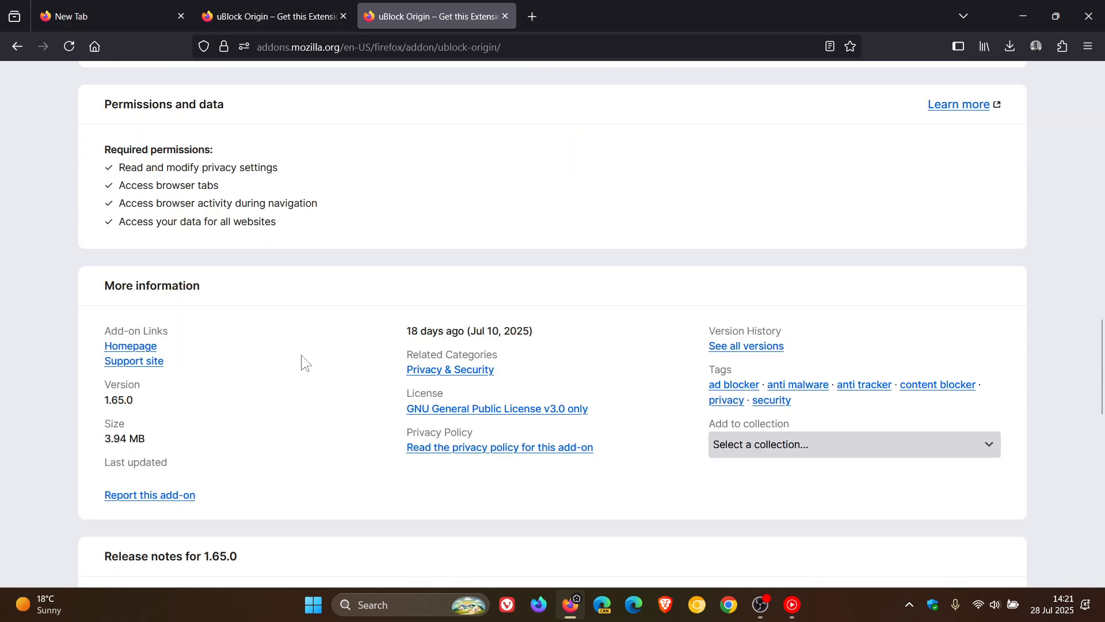
{"action": "scroll", "scroll_direction": "down", "scroll_amount": 3}
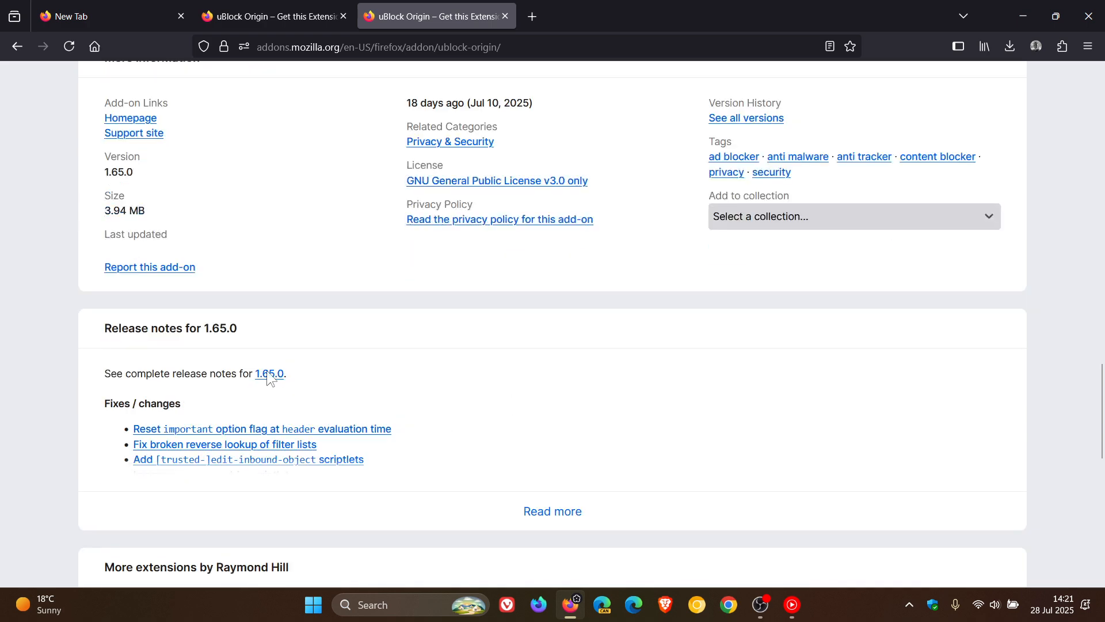
{"action": "scroll", "scroll_direction": "down", "scroll_amount": 3}
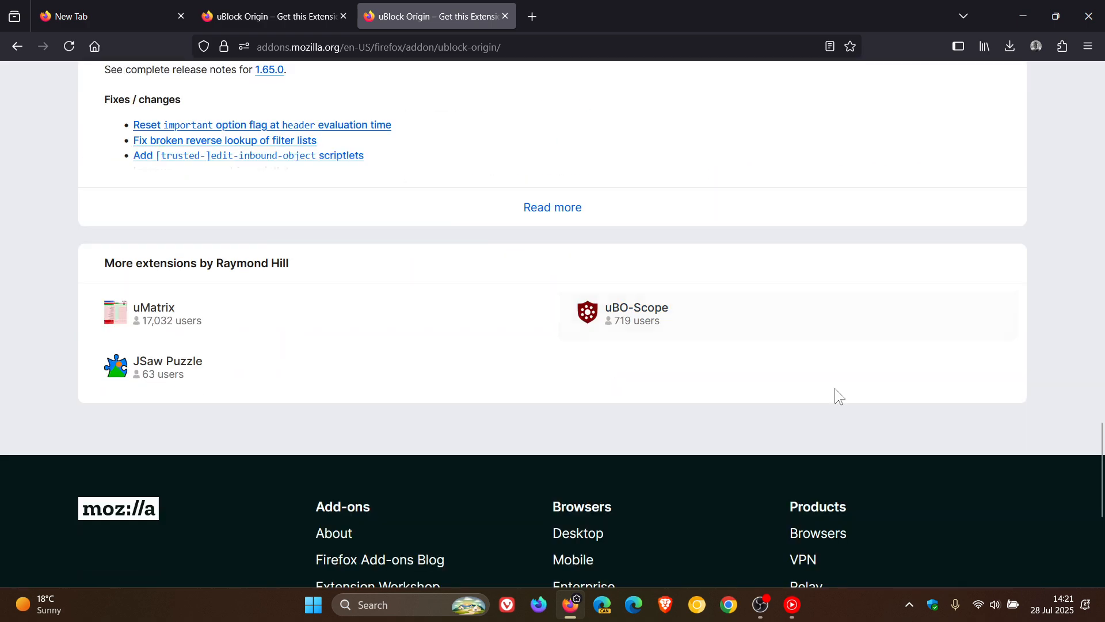
{"action": "mouse_move", "coordinate": [831, 293]}
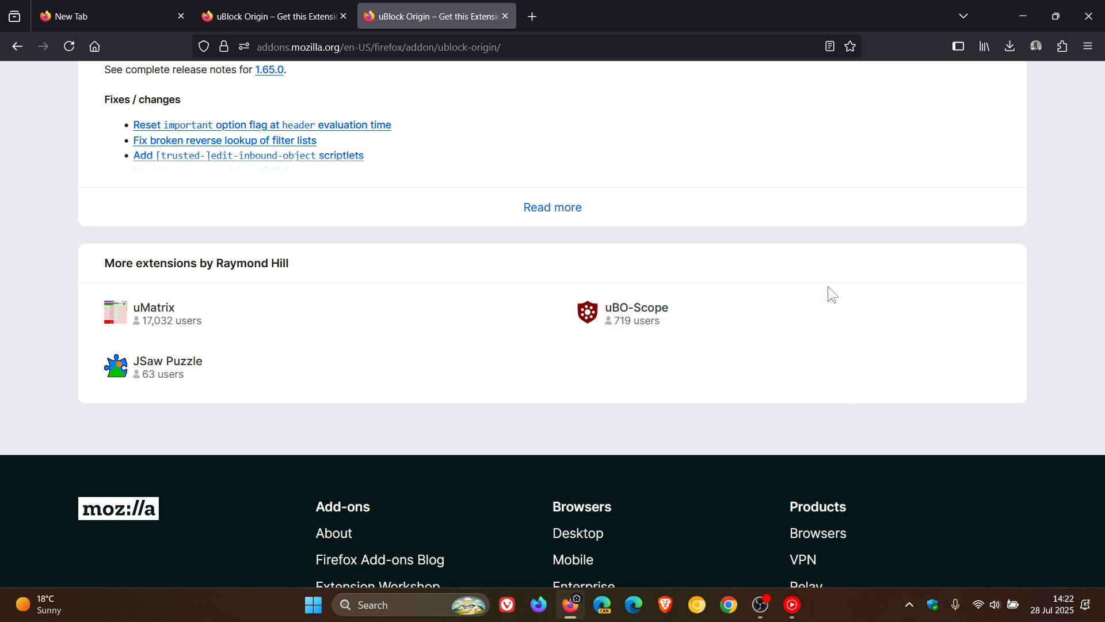
Return to the archived capture and scroll through its narrower two-column layout and About section
{"action": "left_click", "coordinate": [274, 16]}
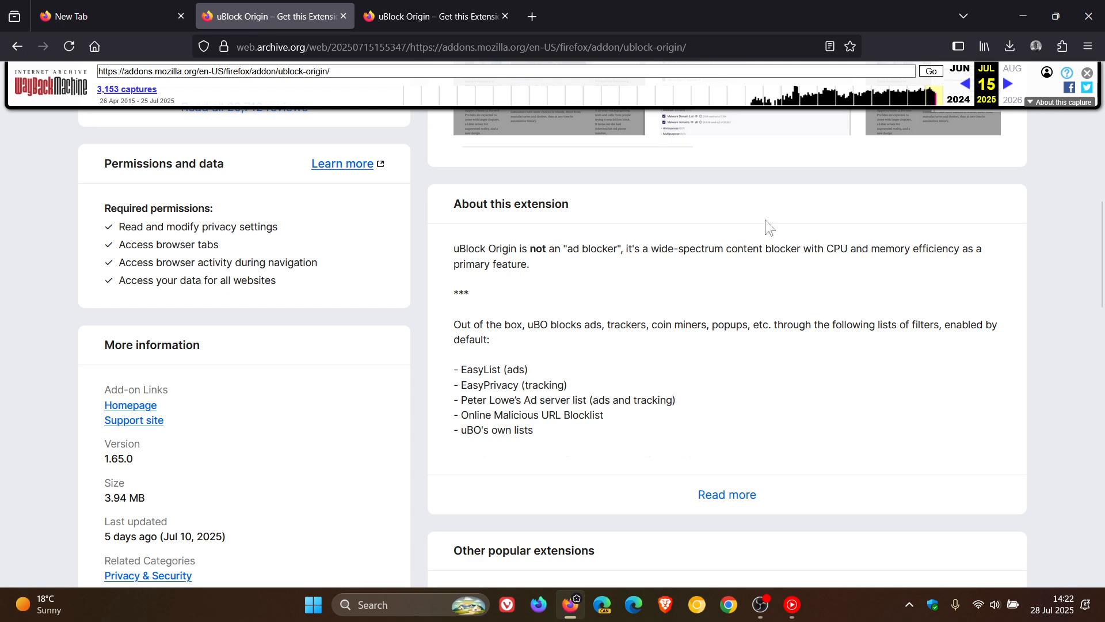
{"action": "scroll", "scroll_direction": "up", "scroll_amount": 3}
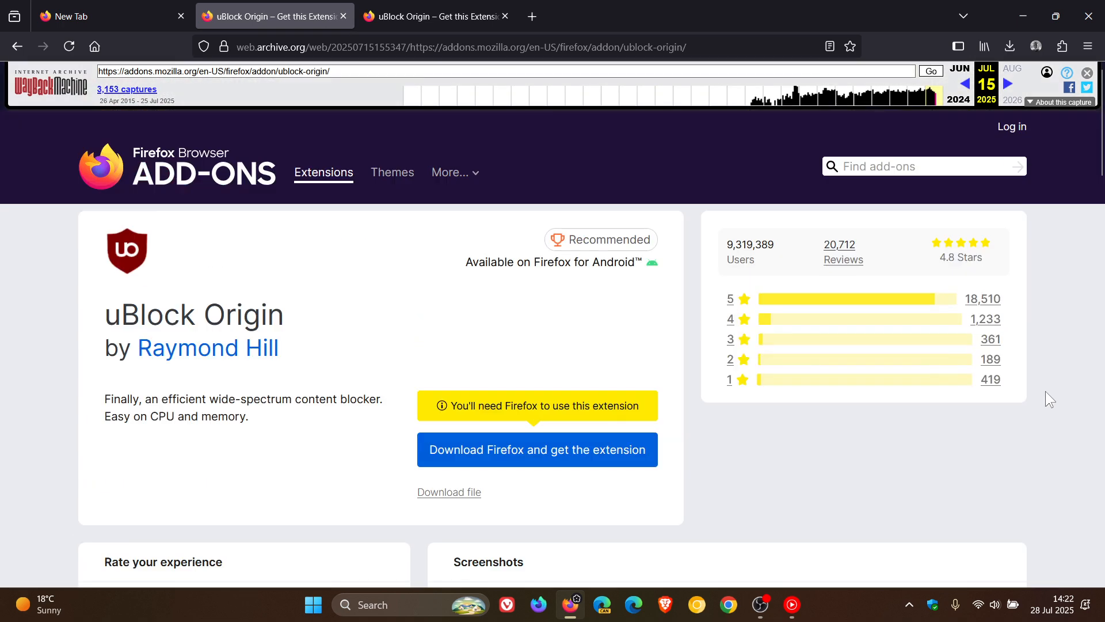
{"action": "scroll", "scroll_direction": "down", "scroll_amount": 3}
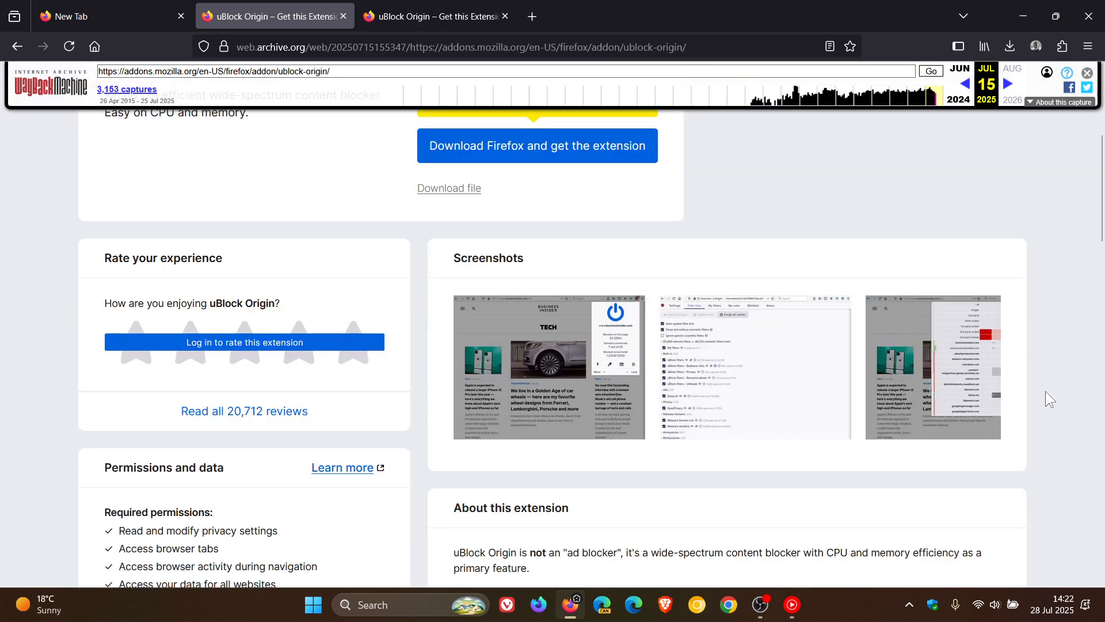
{"action": "scroll", "scroll_direction": "down", "scroll_amount": 3}
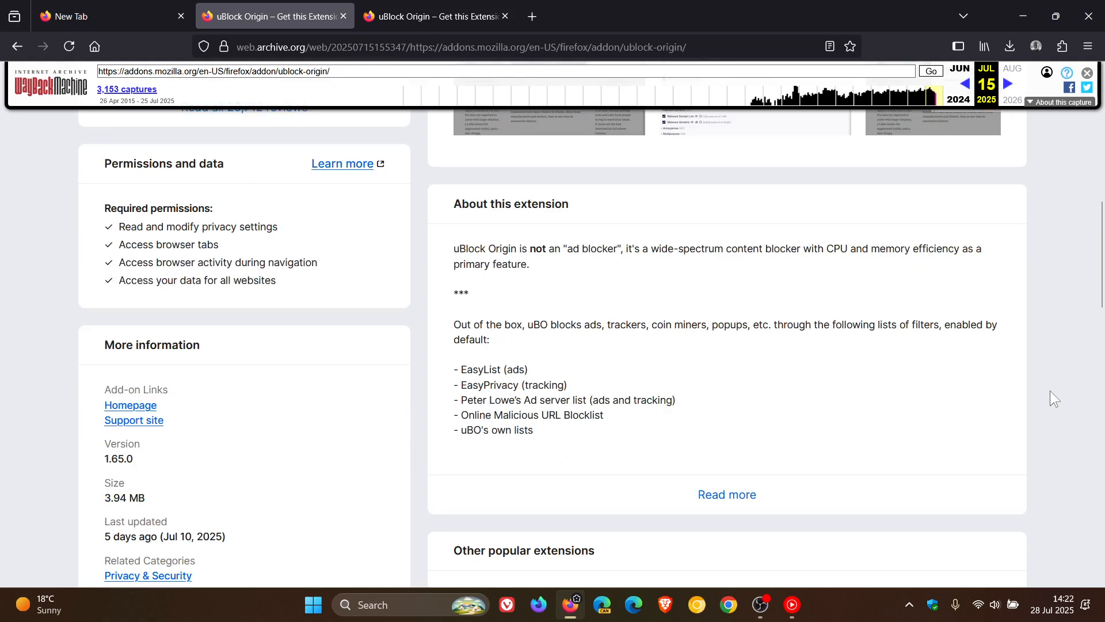
{"action": "scroll", "scroll_direction": "down", "scroll_amount": 3}
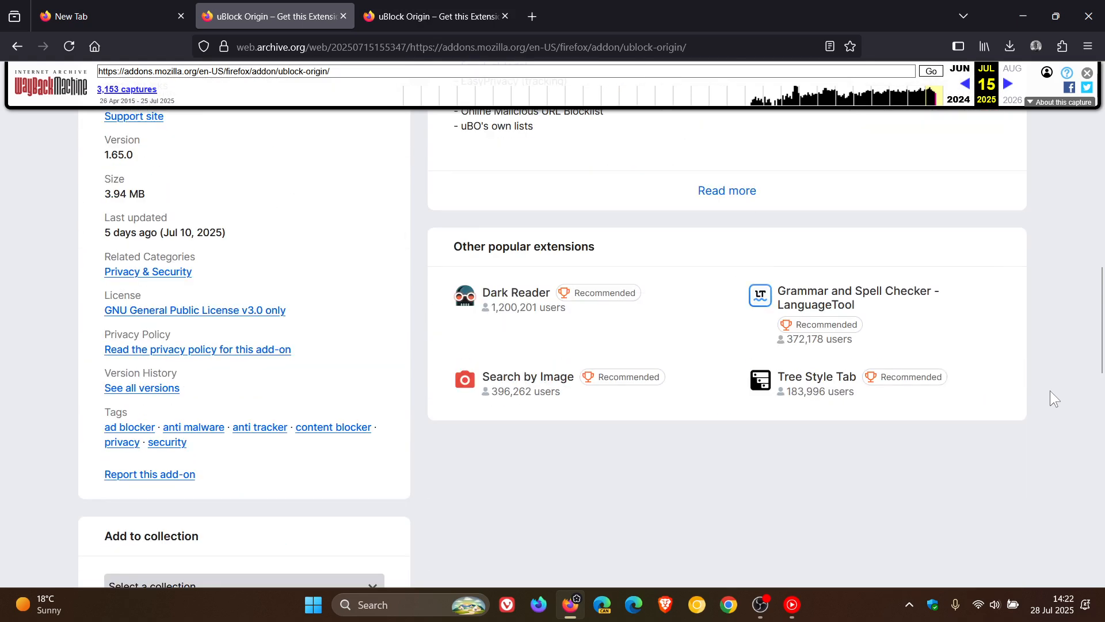
{"action": "scroll", "scroll_direction": "down", "scroll_amount": 3}
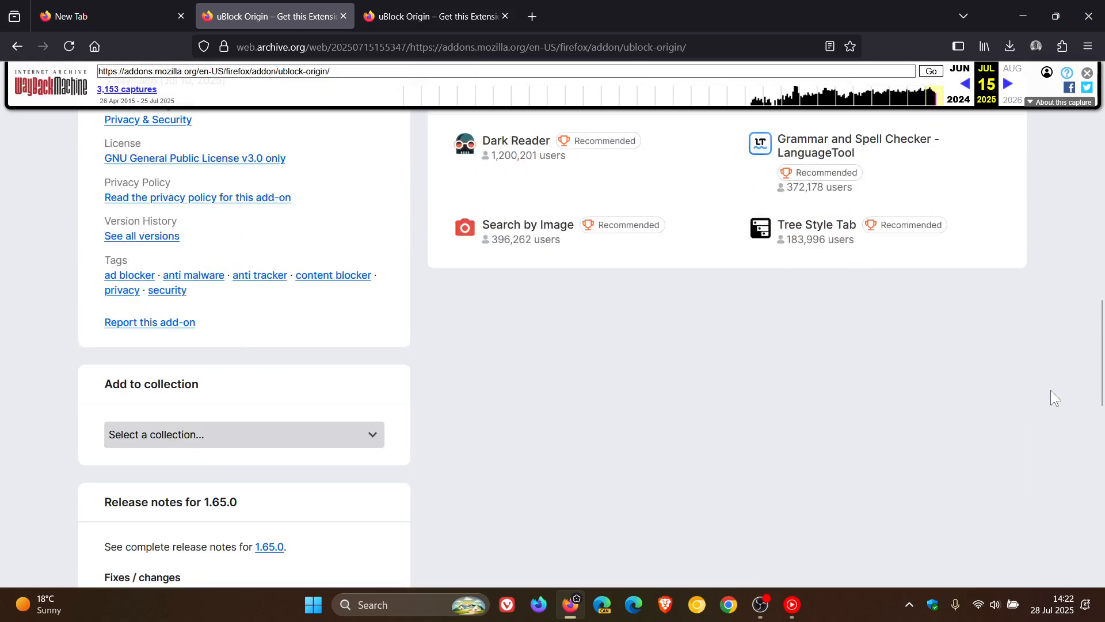
{"action": "scroll", "scroll_direction": "down", "scroll_amount": 3}
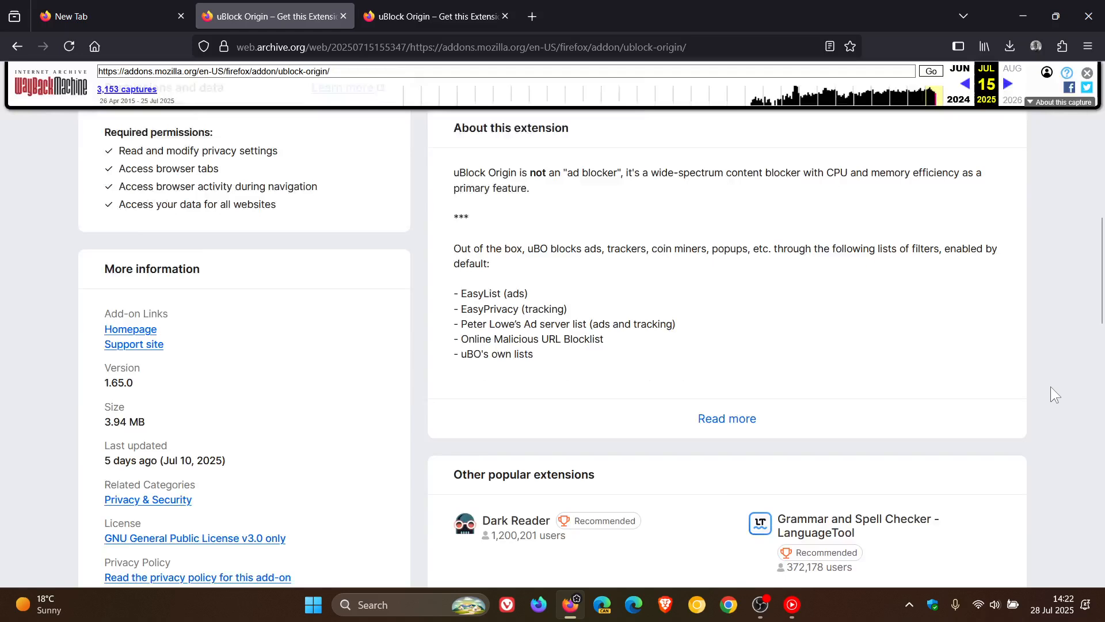
Switch to the current full-width listing and scroll down through its description and sections
{"action": "left_click", "coordinate": [428, 16]}
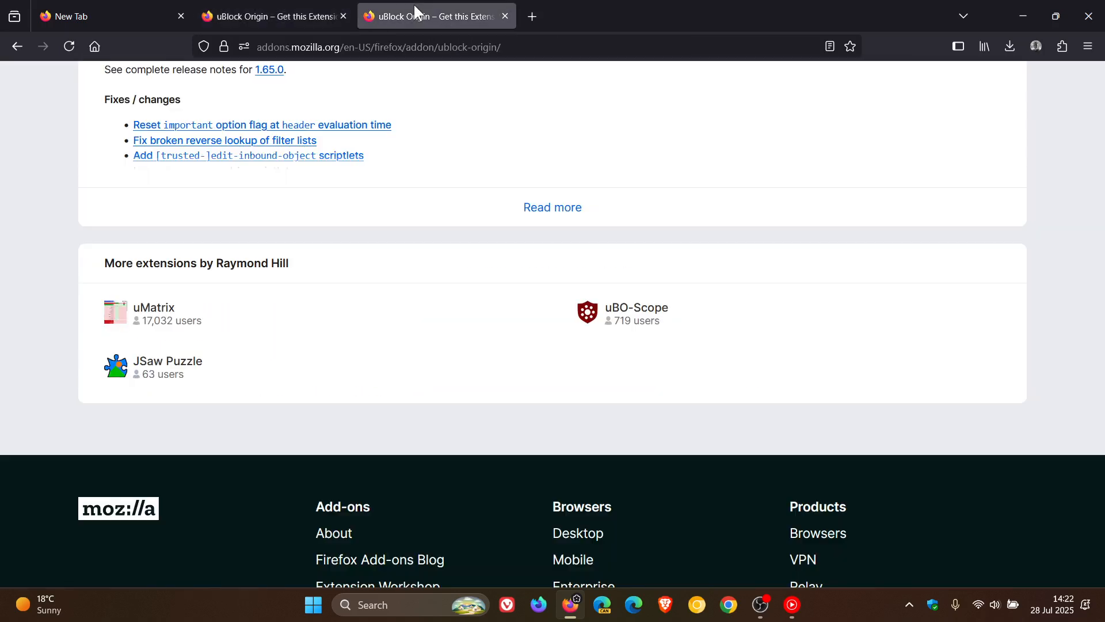
{"action": "scroll", "scroll_direction": "down", "scroll_amount": 3}
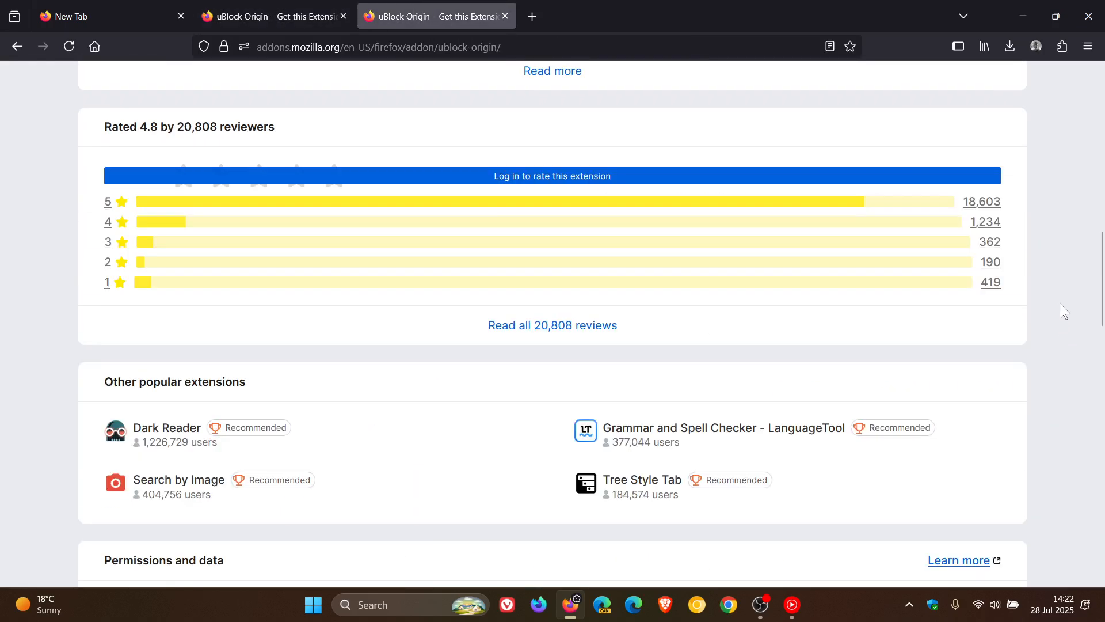
{"action": "scroll", "scroll_direction": "up", "scroll_amount": 3}
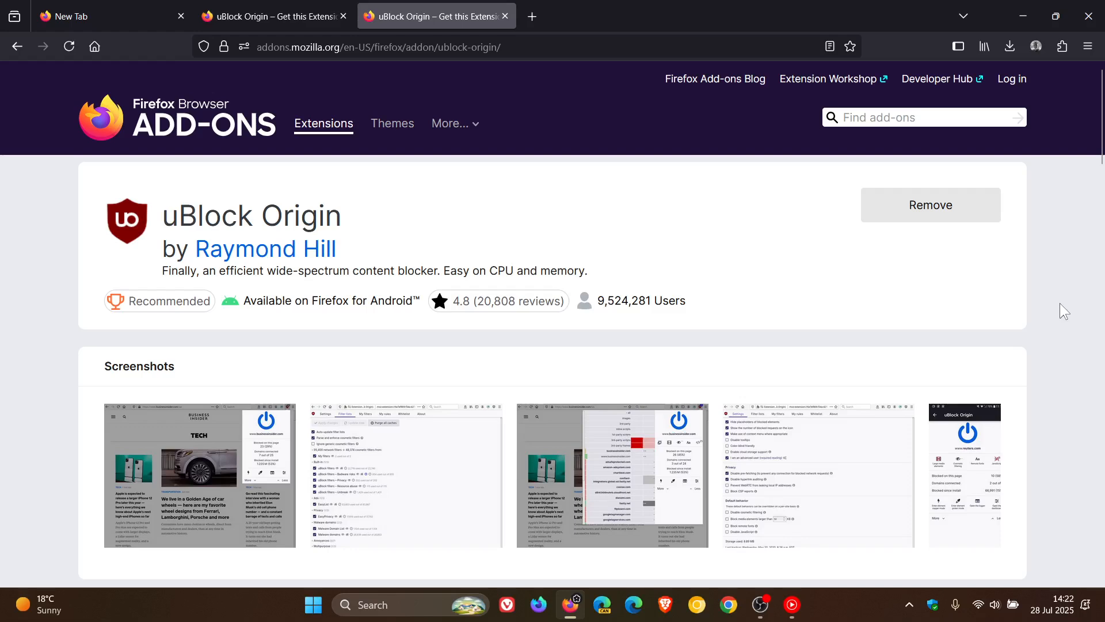
{"action": "scroll", "scroll_direction": "down", "scroll_amount": 3}
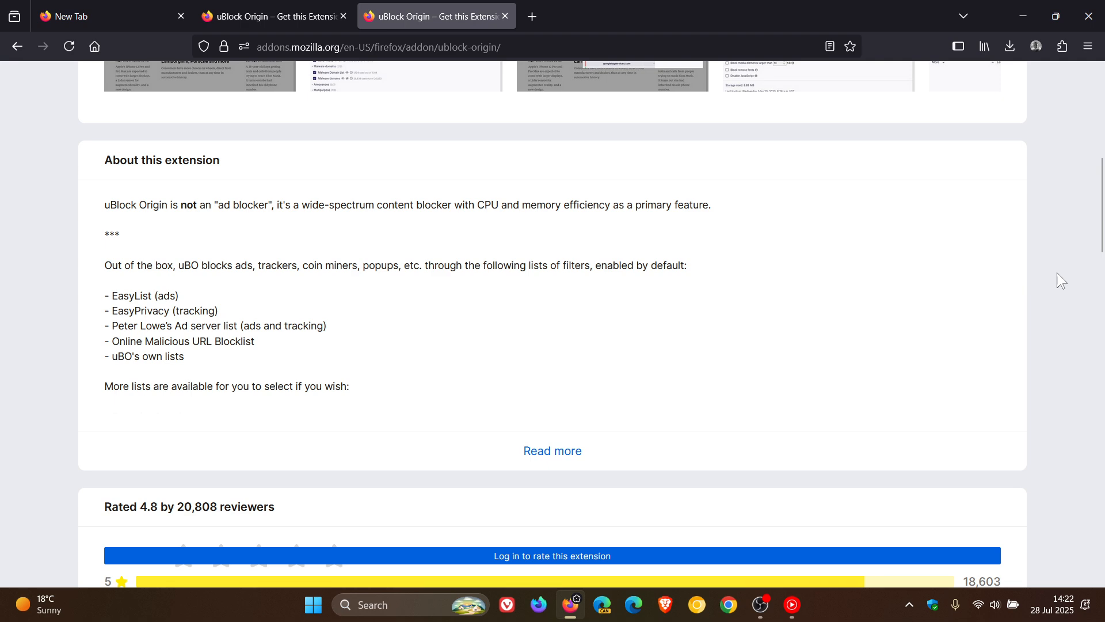
{"action": "mouse_move", "coordinate": [1051, 305]}
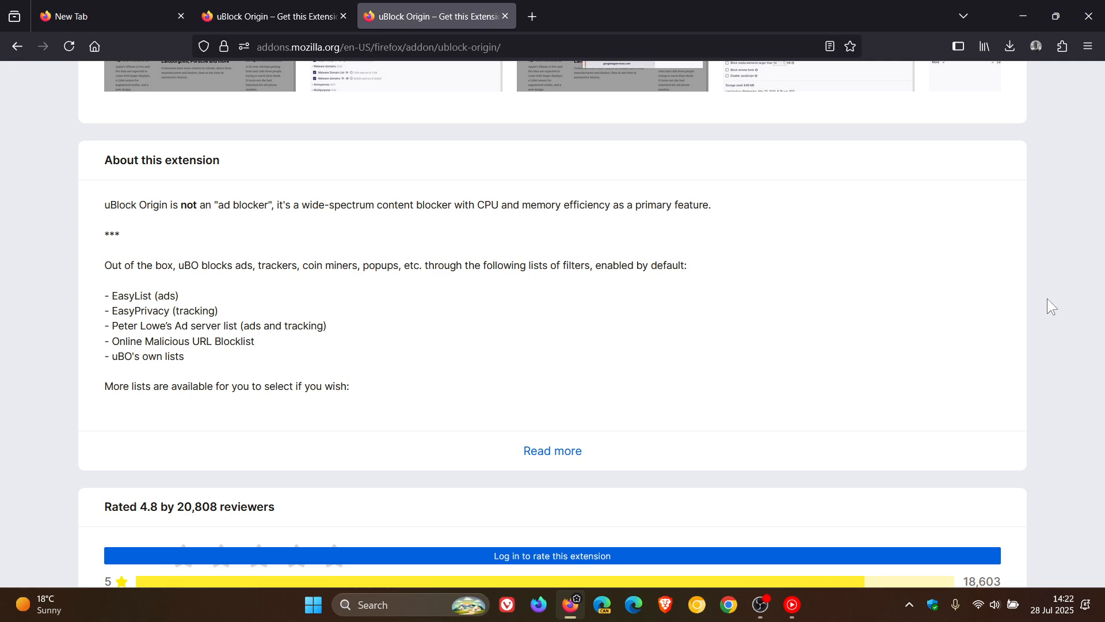
{"action": "scroll", "scroll_direction": "down", "scroll_amount": 3}
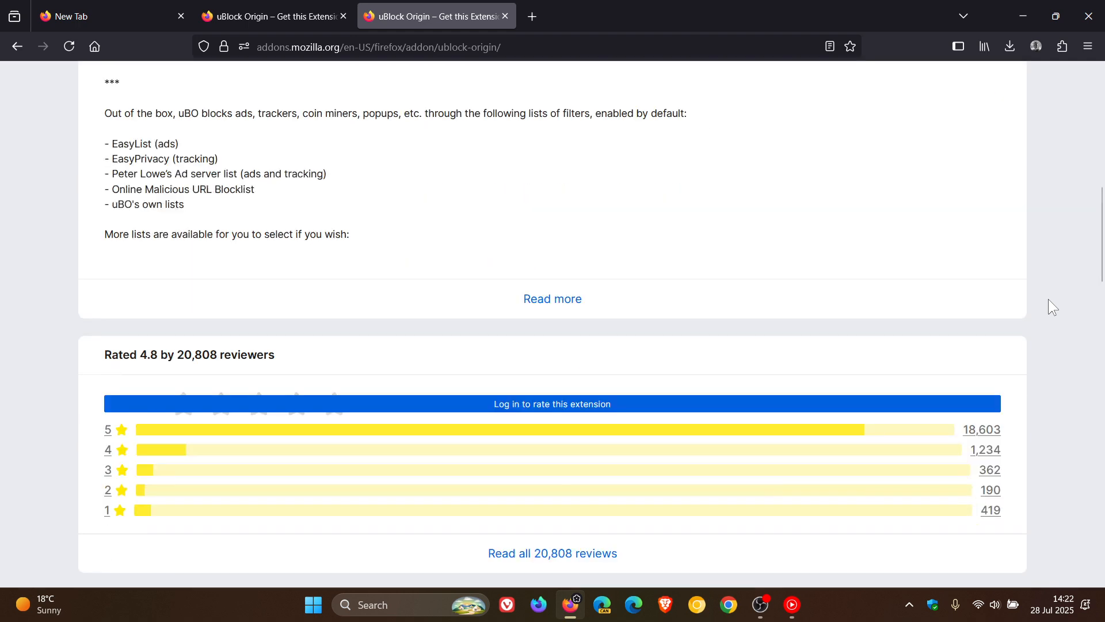
{"action": "scroll", "scroll_direction": "down", "scroll_amount": 3}
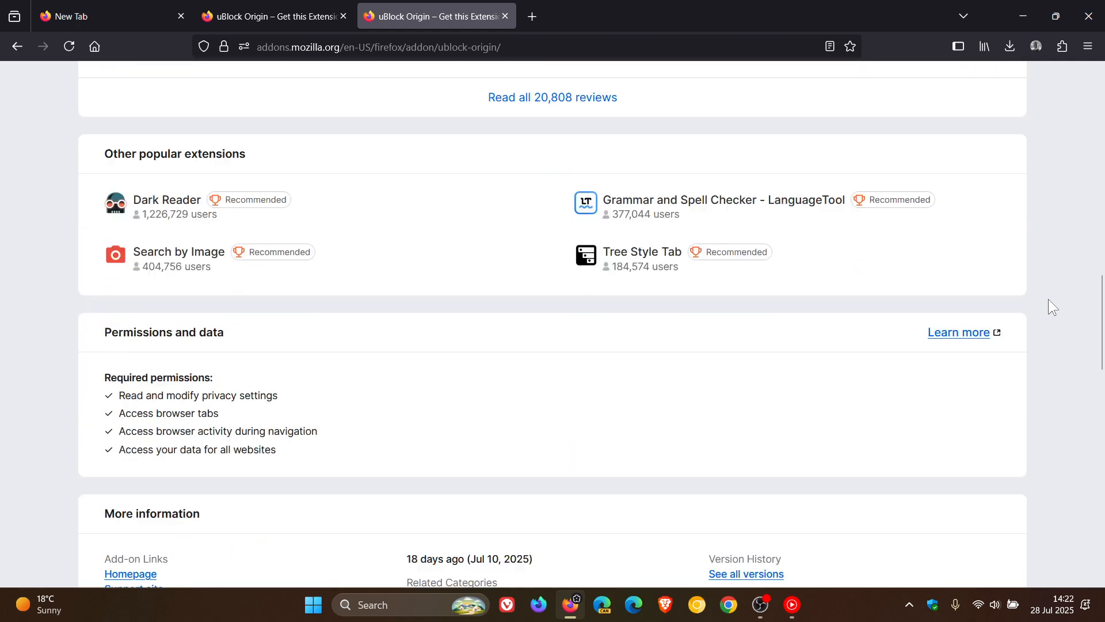
{"action": "scroll", "scroll_direction": "down", "scroll_amount": 3}
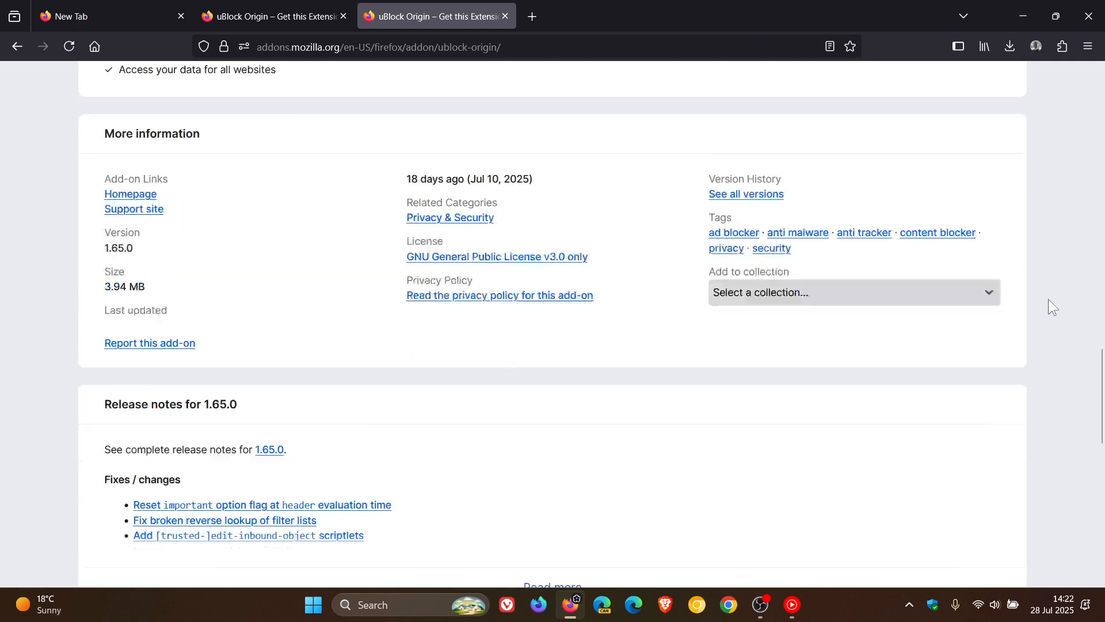
{"action": "scroll", "scroll_direction": "down", "scroll_amount": 3}
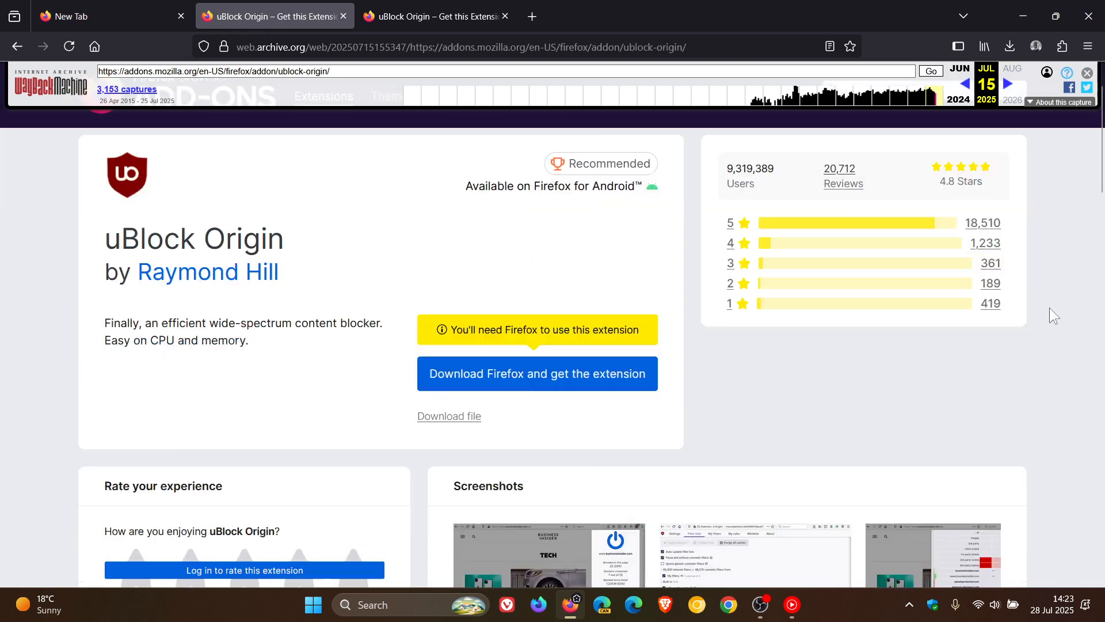
Scroll further, then come back to the current uBlock Origin listing at its top header
{"action": "scroll", "scroll_direction": "down", "scroll_amount": 3}
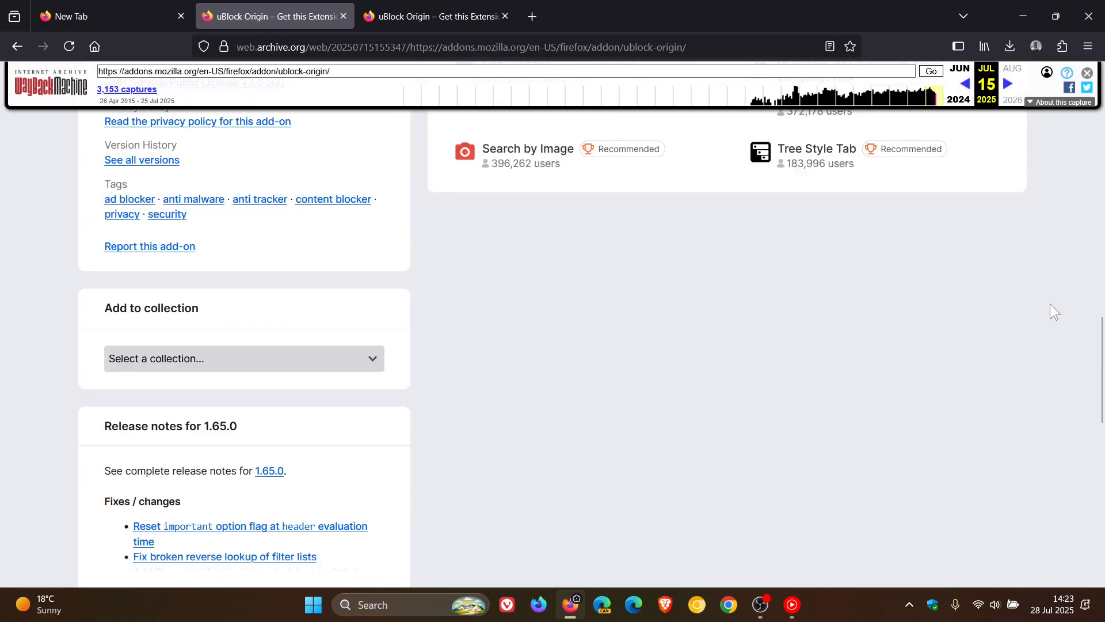
{"action": "left_click", "coordinate": [435, 16]}
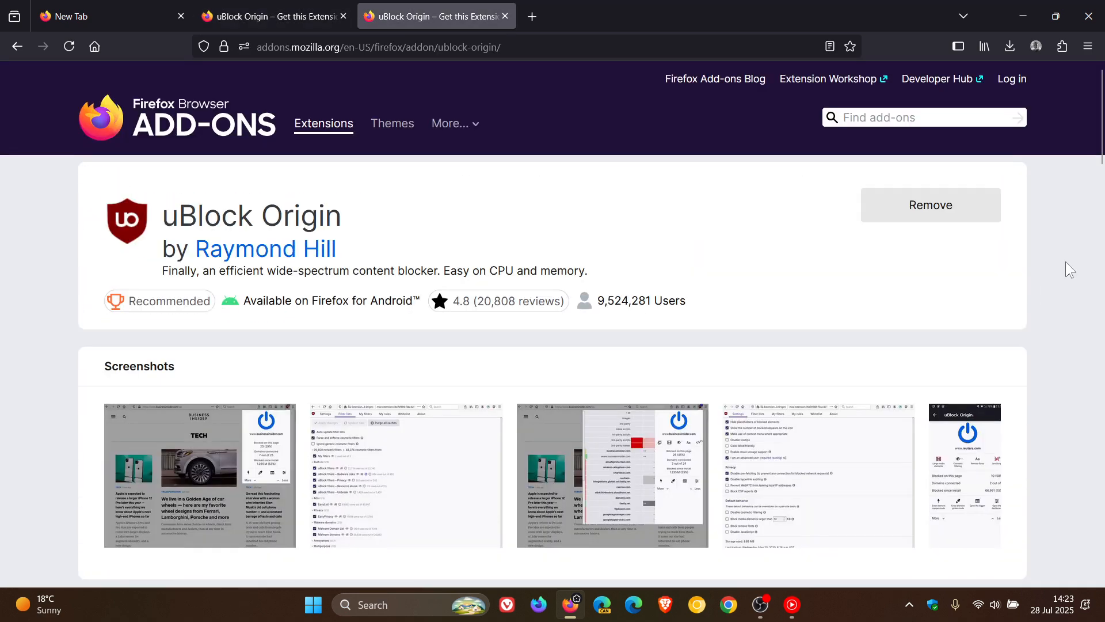
Scroll down the current listing once more, then leave both listings for the blank New Tab page
{"action": "scroll", "scroll_direction": "down", "scroll_amount": 3}
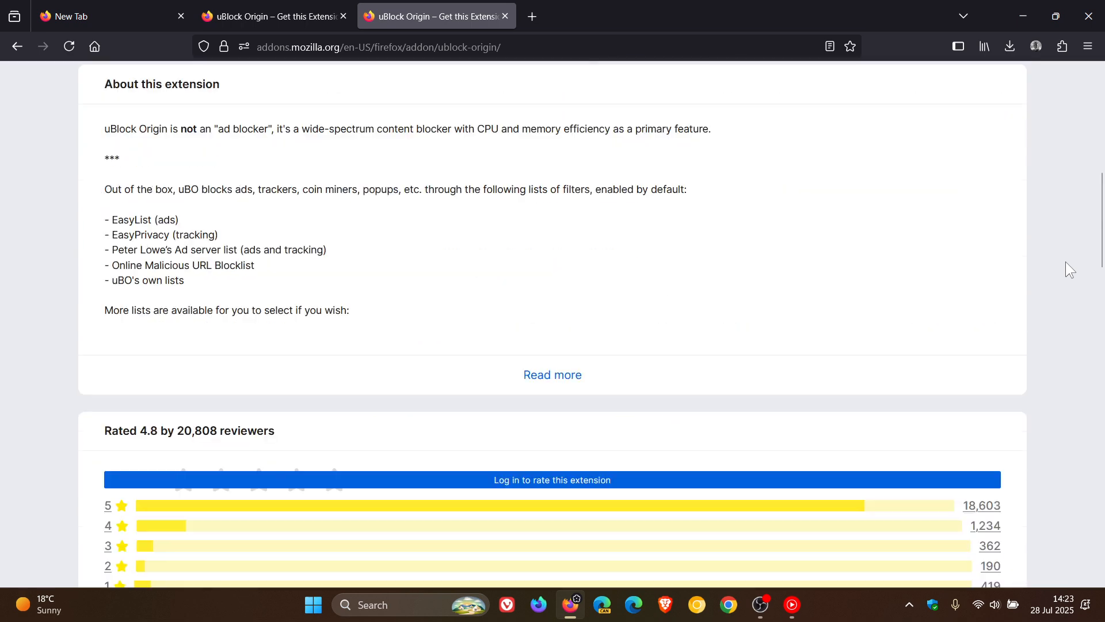
{"action": "scroll", "scroll_direction": "down", "scroll_amount": 3}
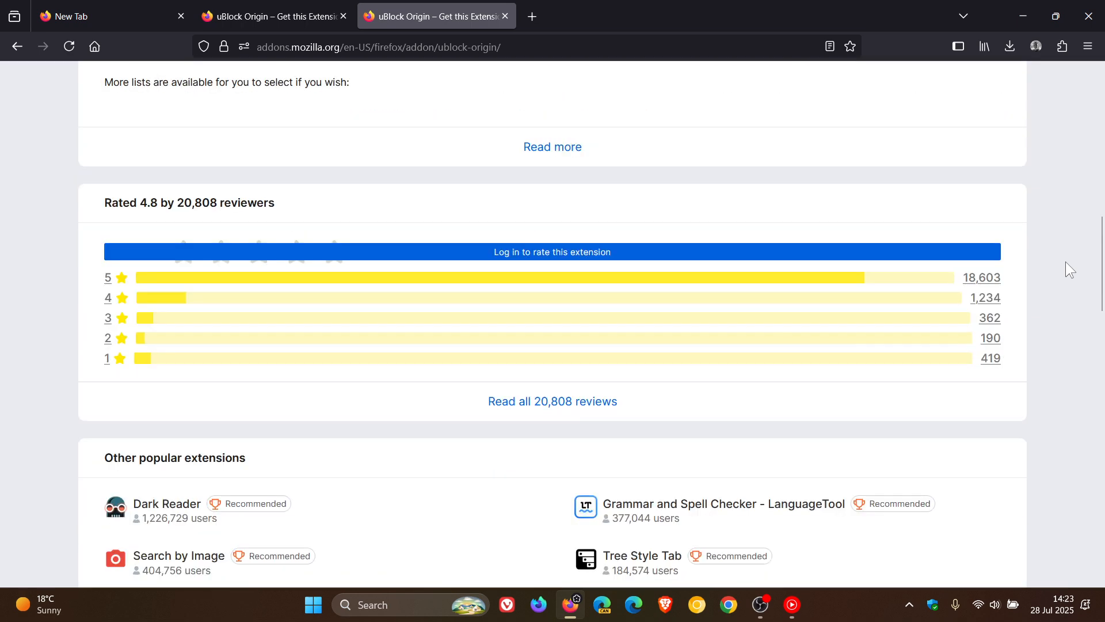
{"action": "scroll", "scroll_direction": "down", "scroll_amount": 3}
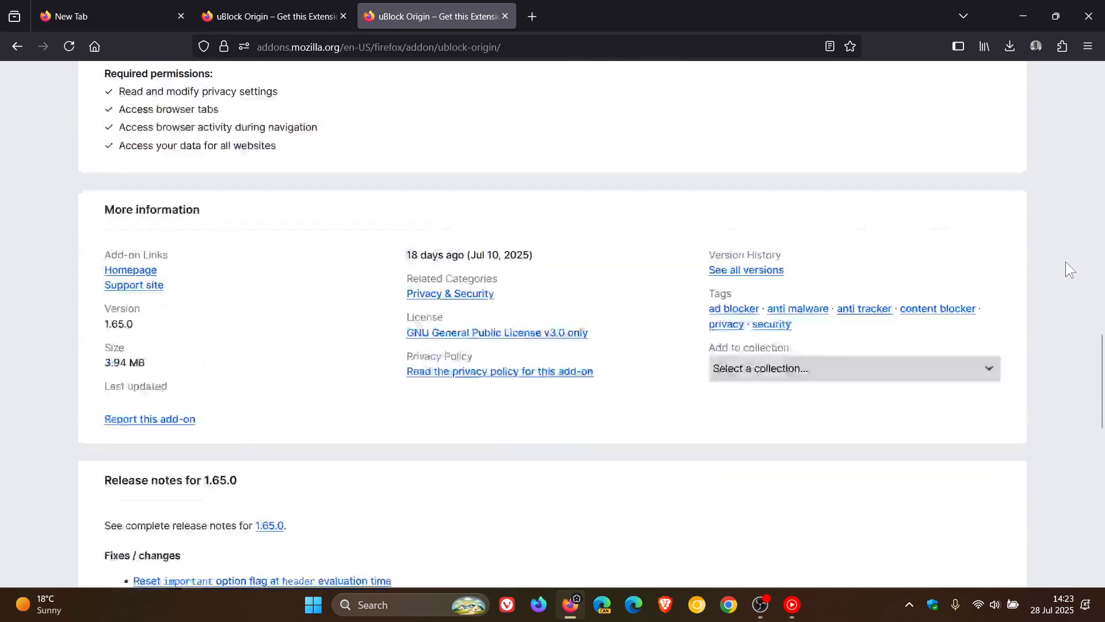
{"action": "scroll", "scroll_direction": "down", "scroll_amount": 3}
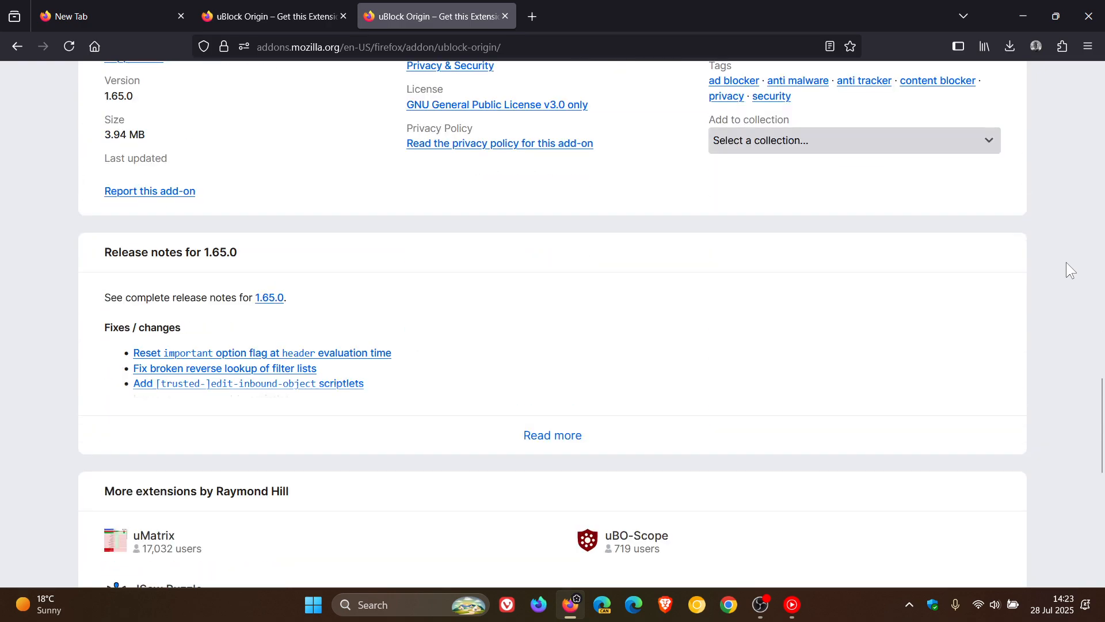
{"action": "scroll", "scroll_direction": "down", "scroll_amount": 3}
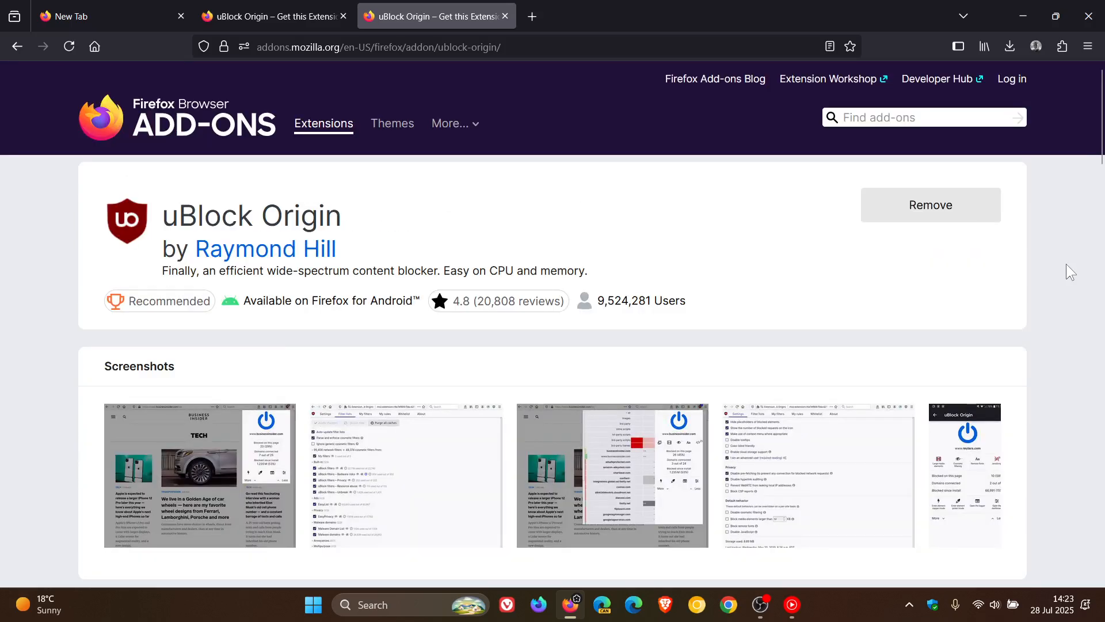
{"action": "mouse_move", "coordinate": [522, 229]}
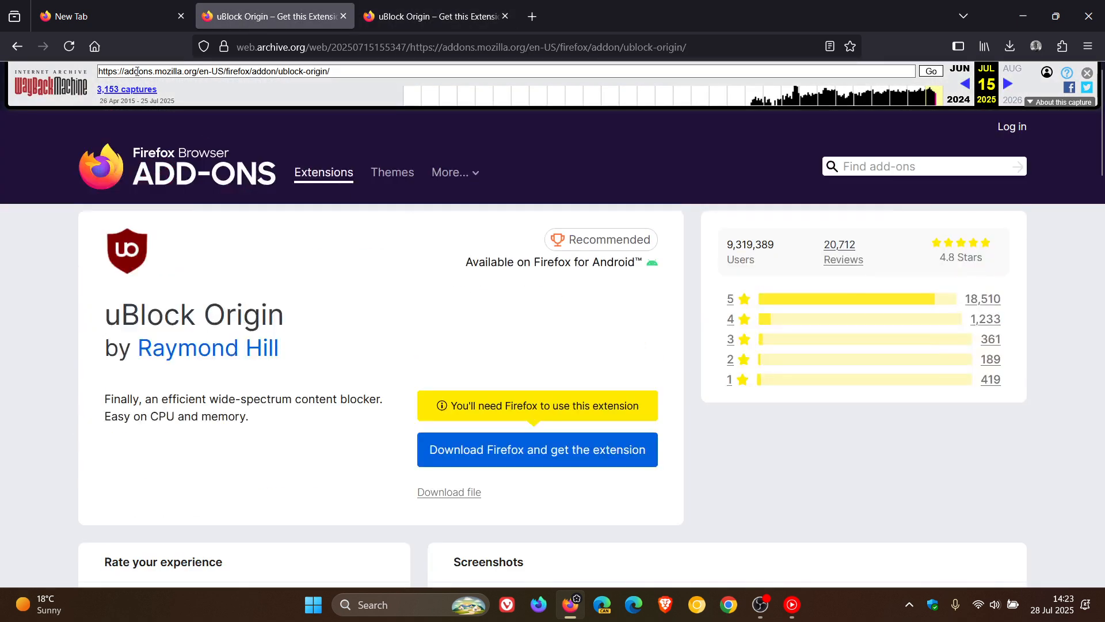
{"action": "left_click", "coordinate": [87, 16]}
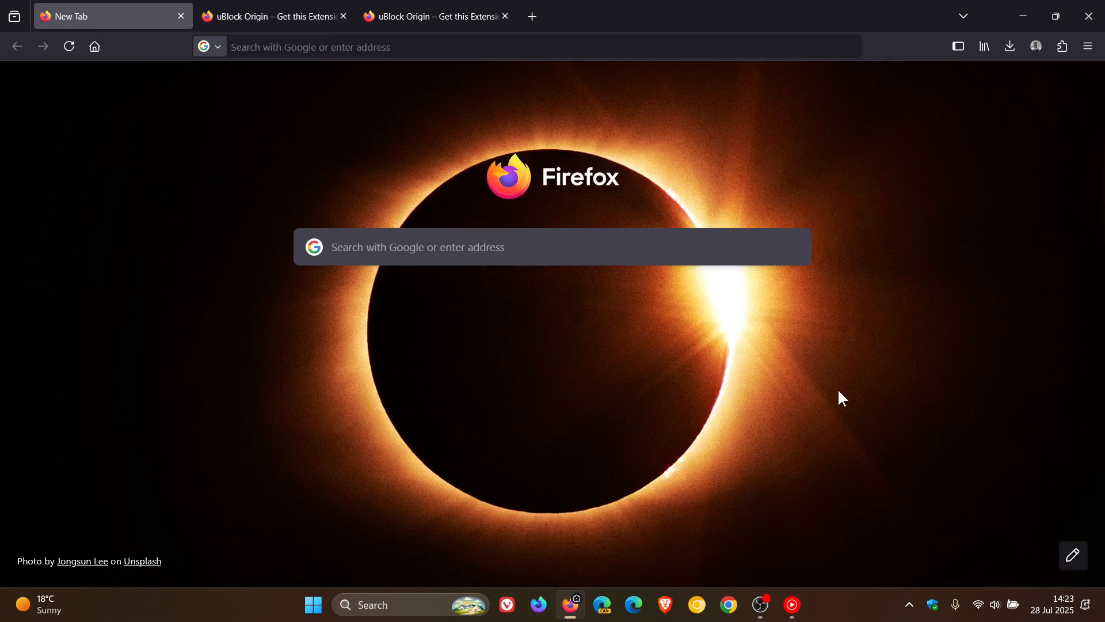